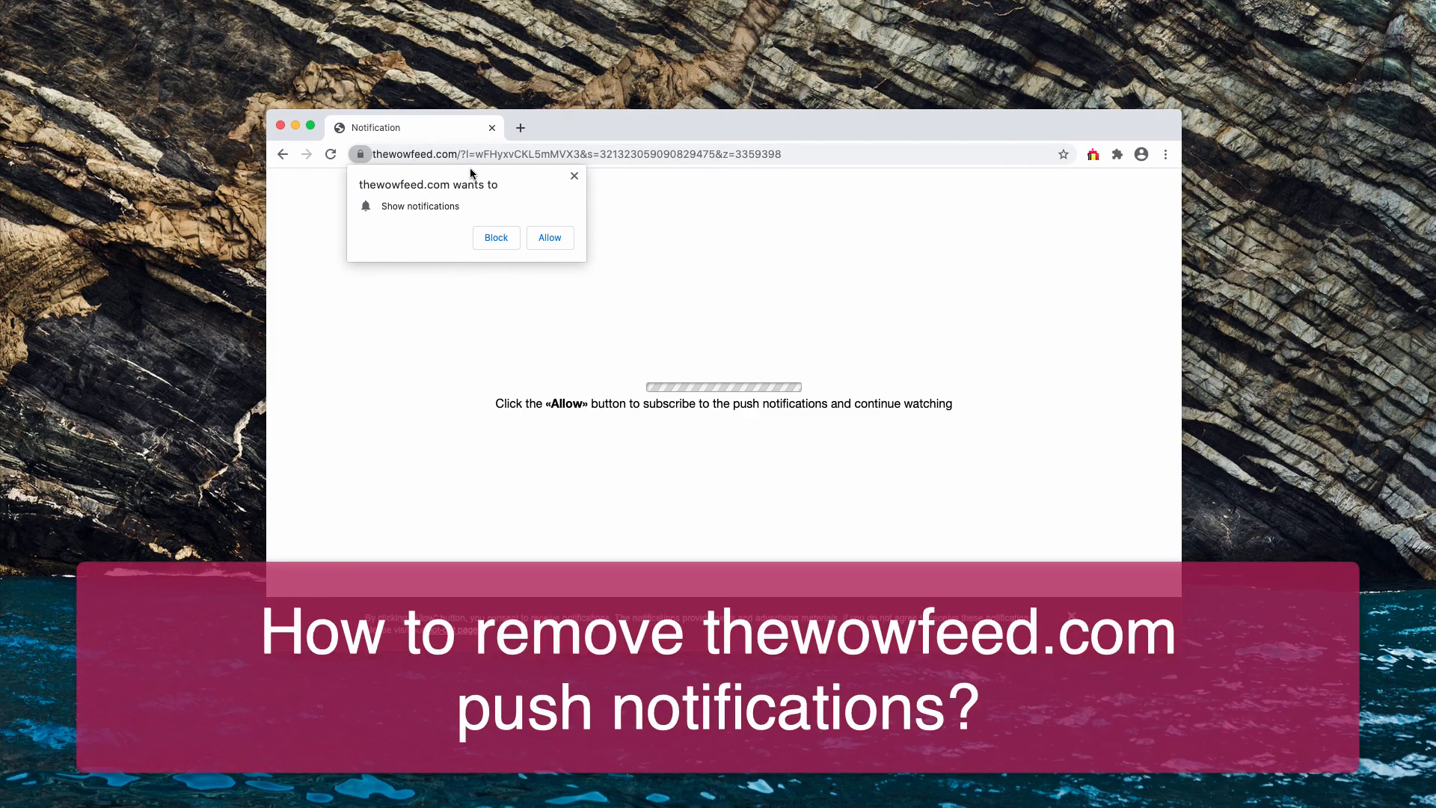
mouse_move(502, 126)
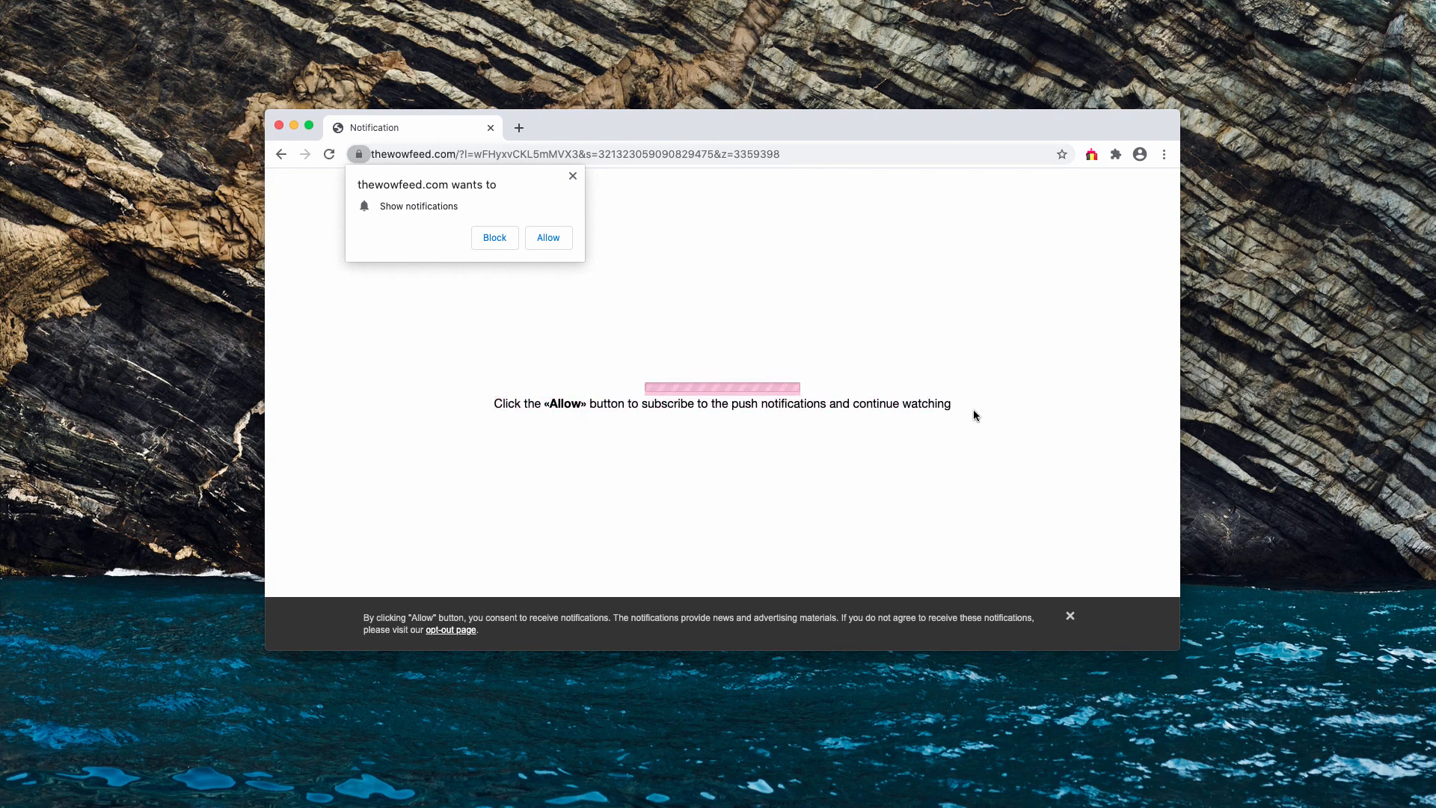
mouse_move(940, 400)
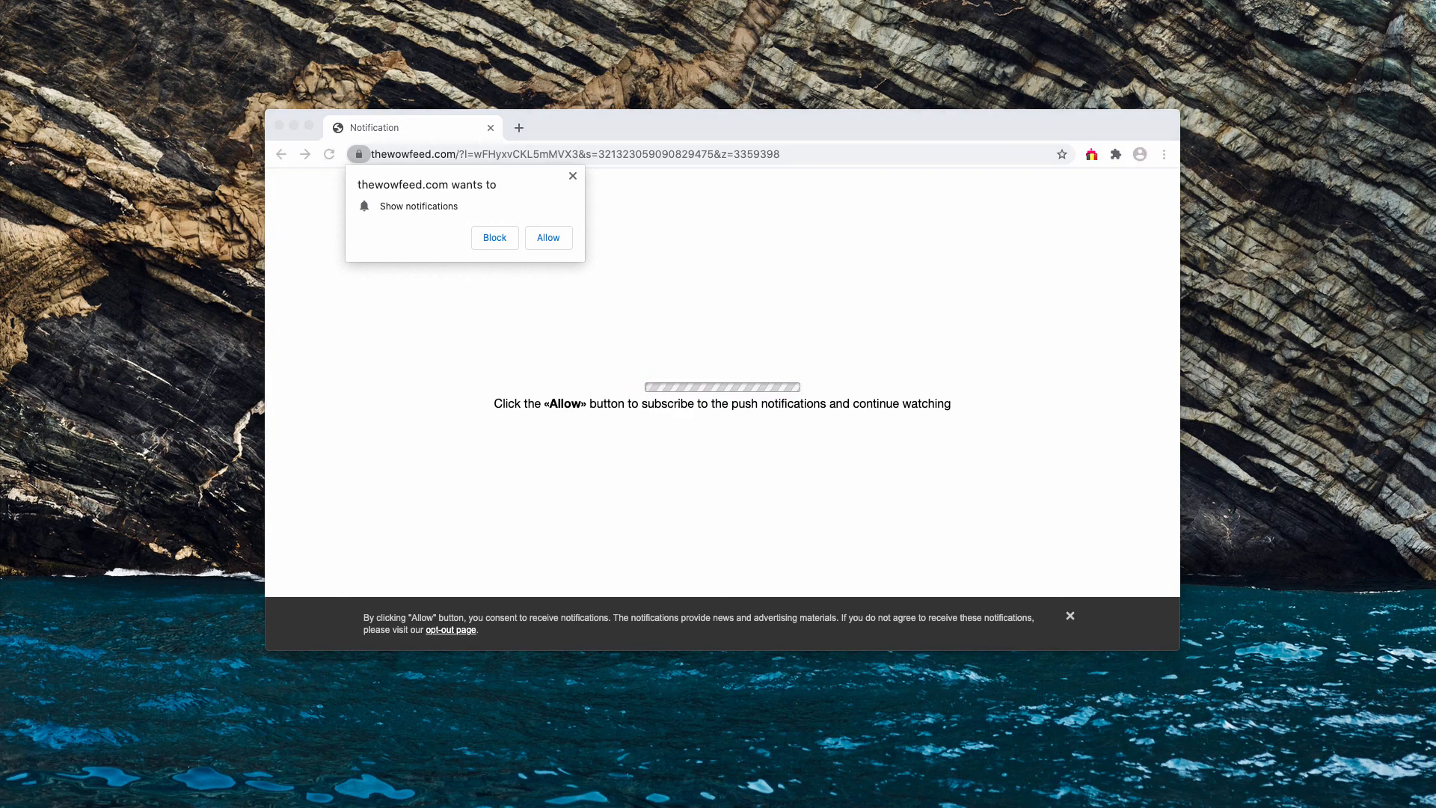
mouse_move(633, 277)
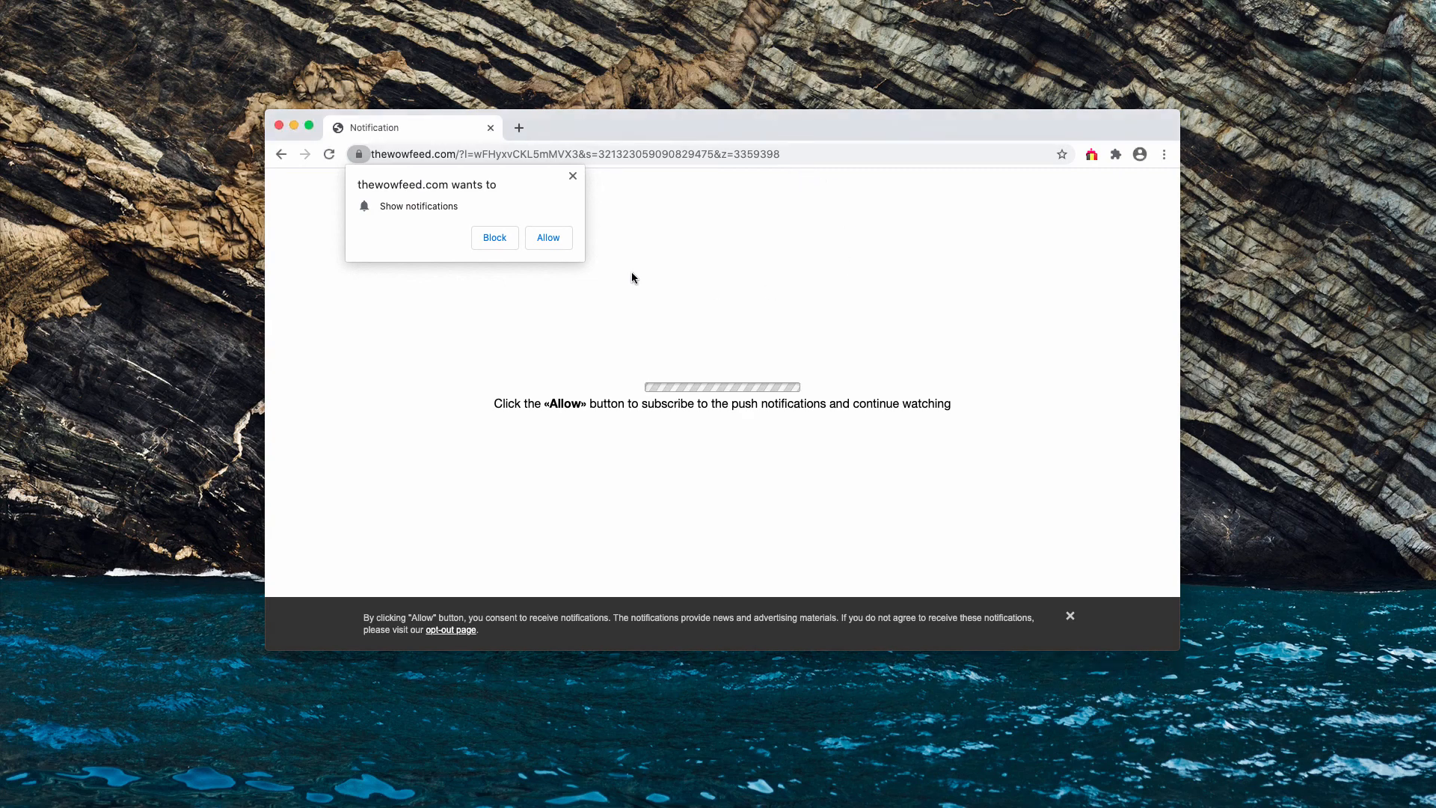
Allow thewowfeed.com to show notifications, letting it redirect to alspearowa.com
click(548, 238)
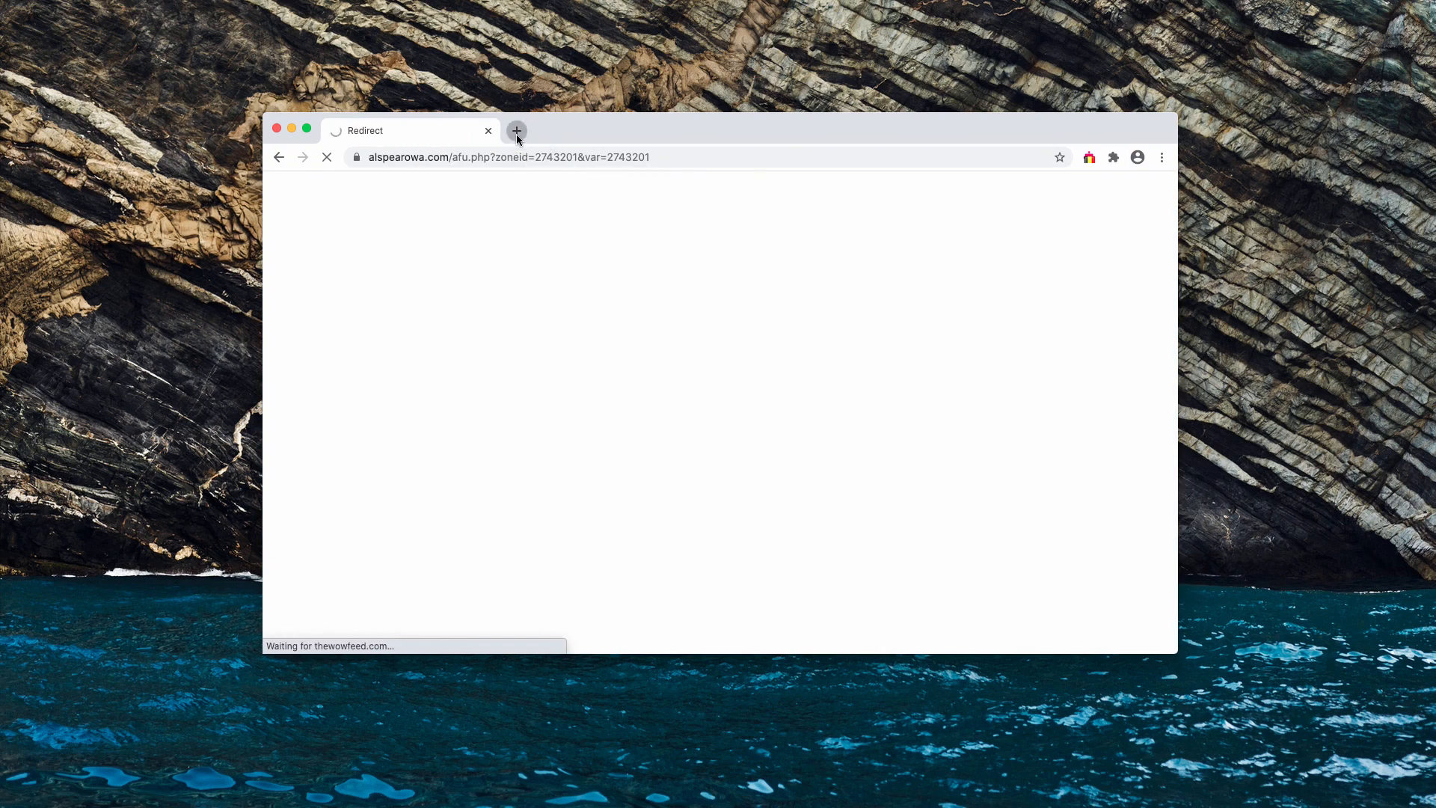
Open a new tab, which loads the Safe Finder search page by Yahoo
click(517, 131)
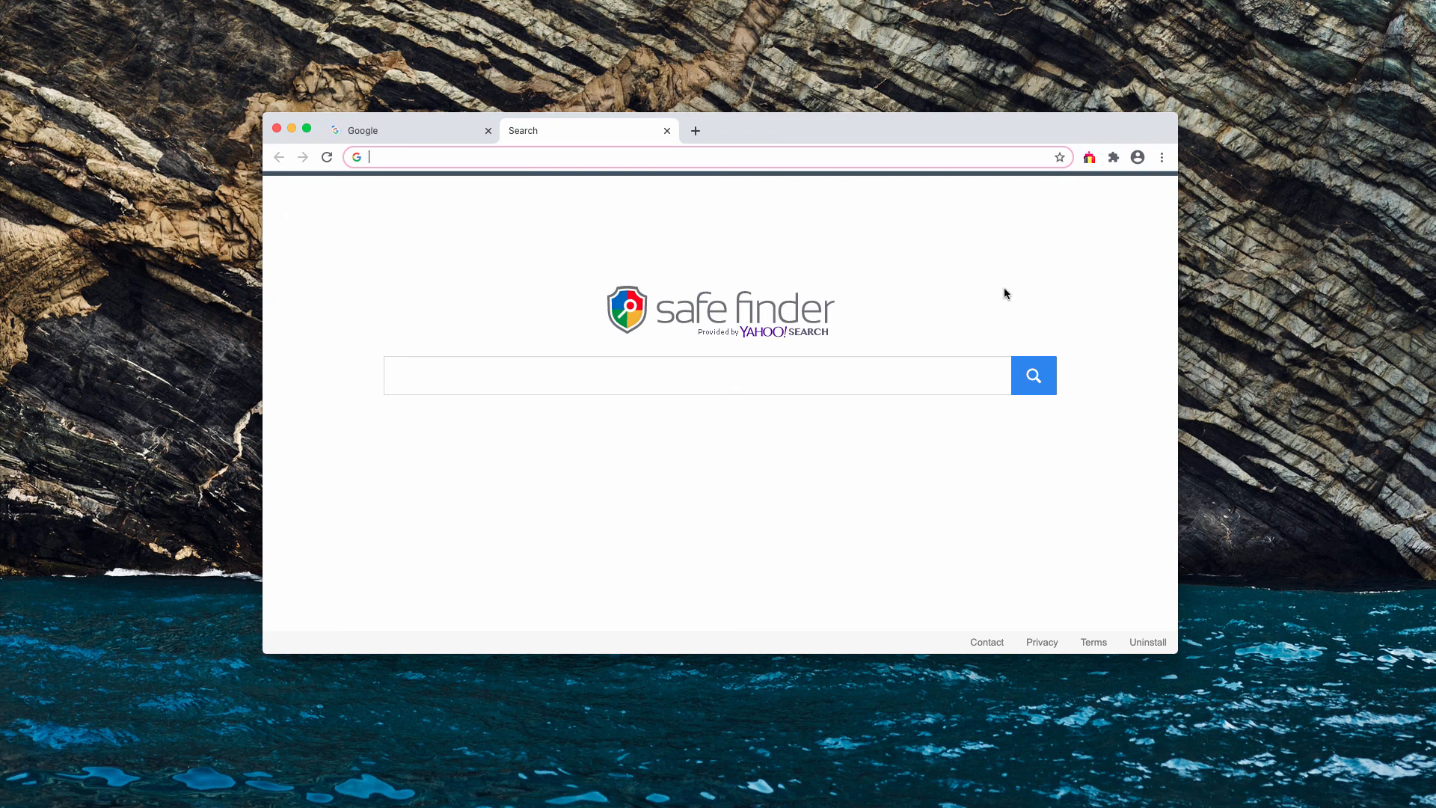
Remove thewowfeed.com:443 from the allowed sites in Chrome's Notifications settings
click(1161, 157)
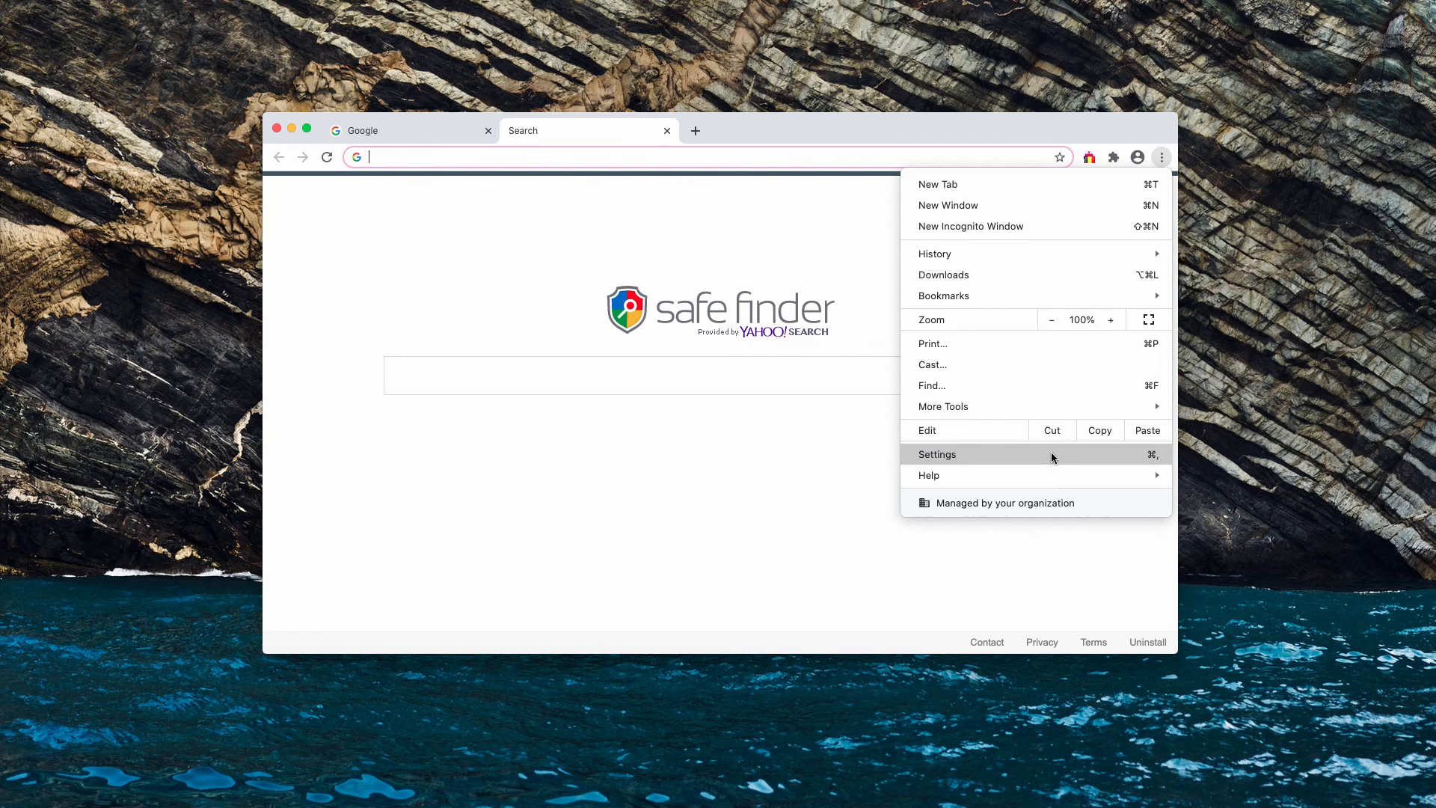
click(937, 454)
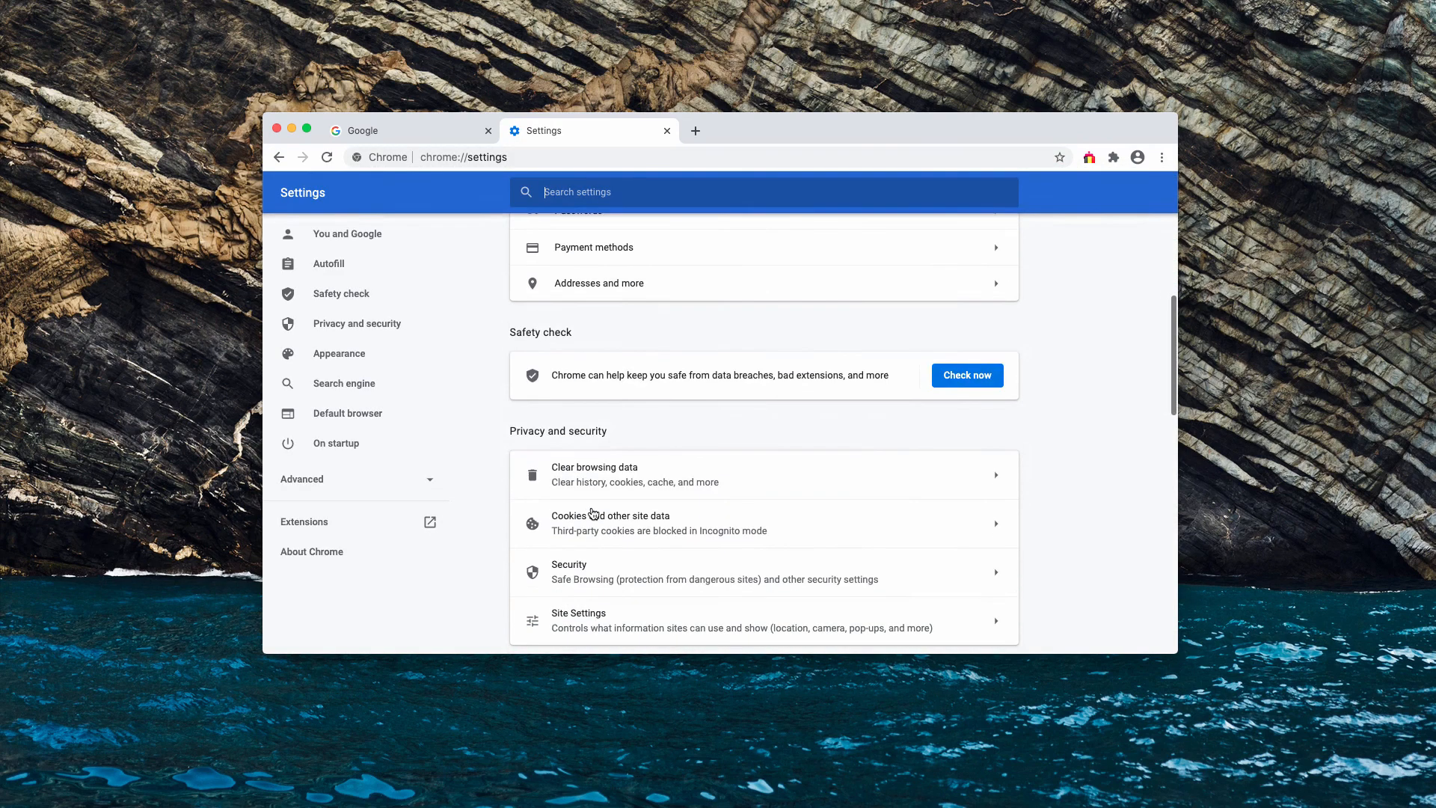
click(578, 620)
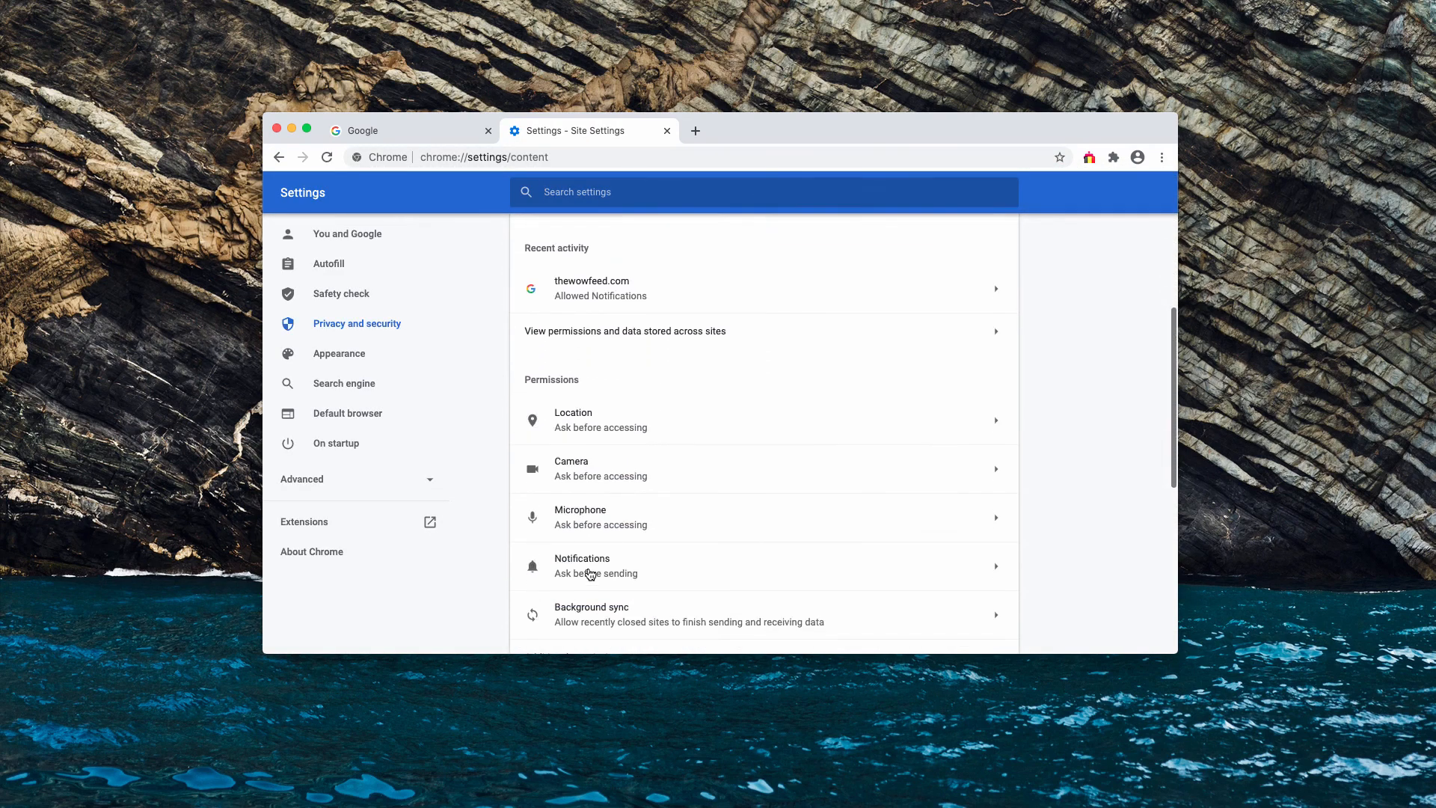
click(596, 565)
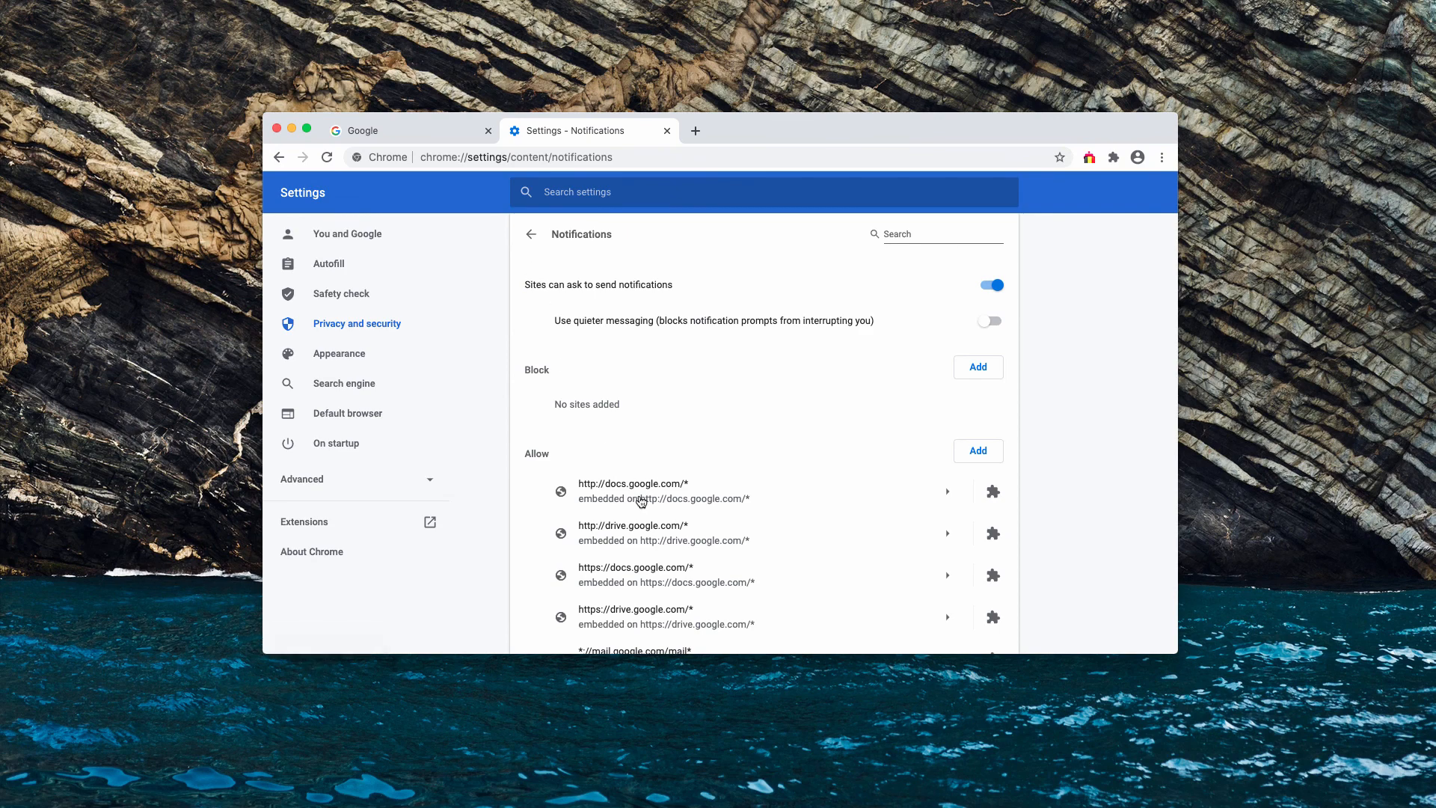
scroll(down, 3)
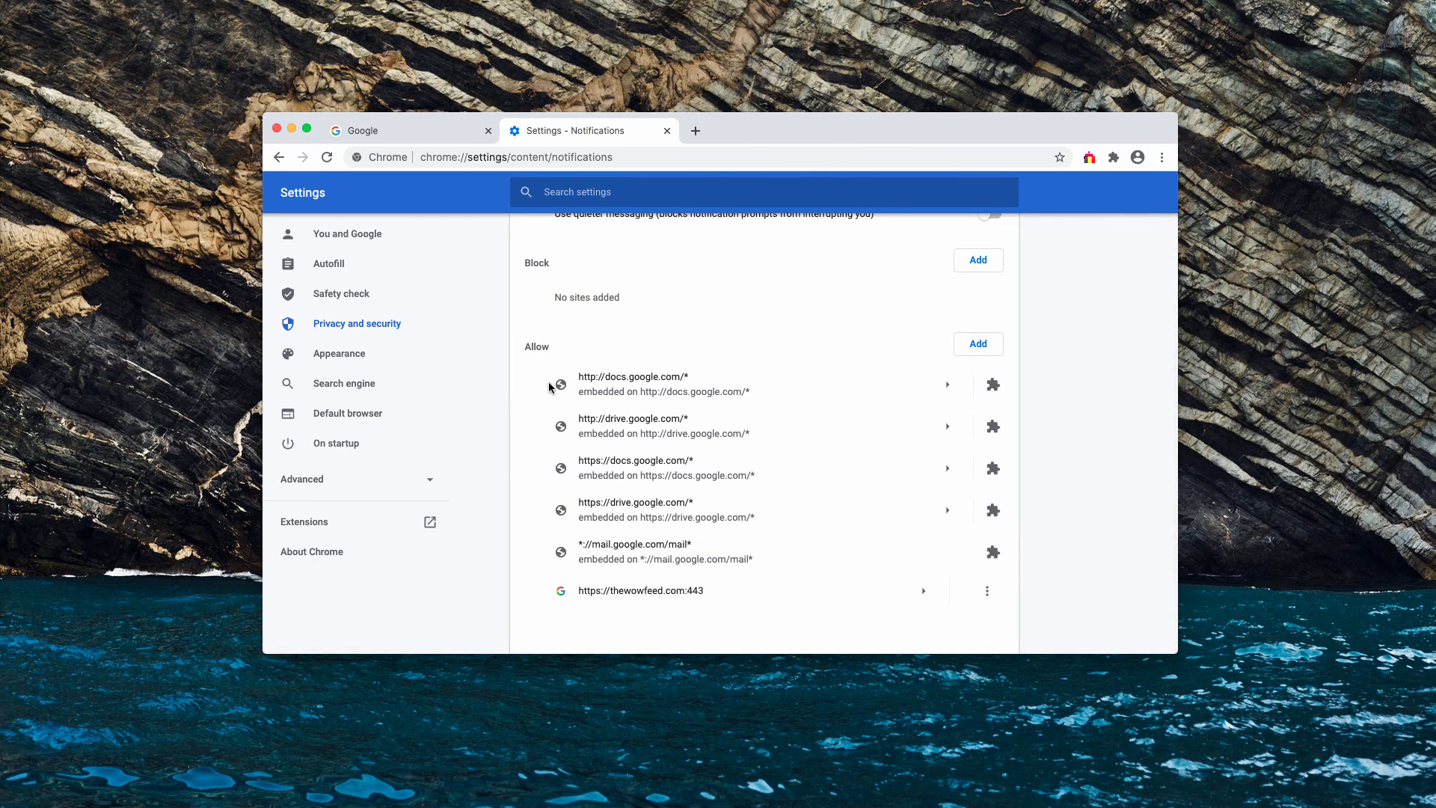
mouse_move(686, 607)
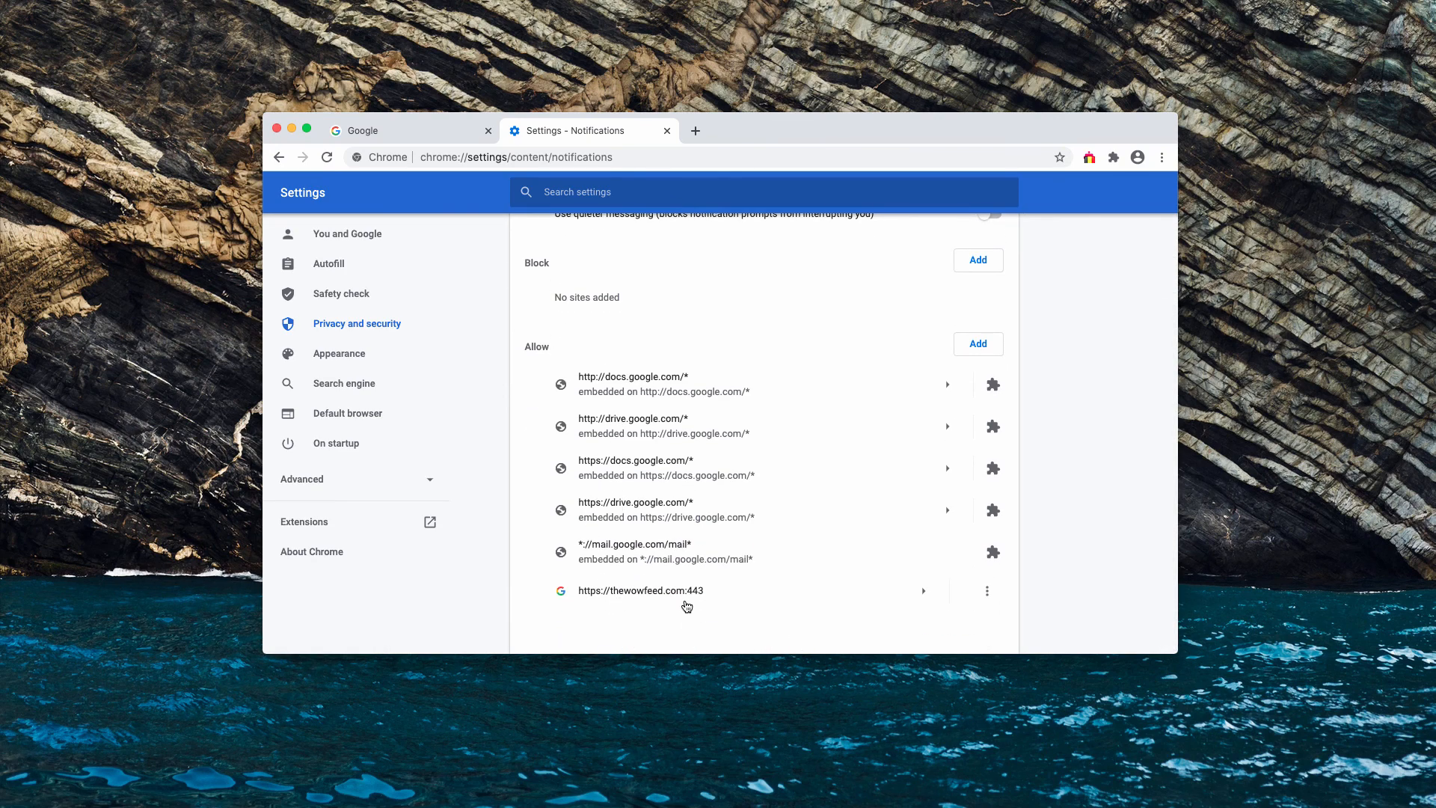
click(986, 590)
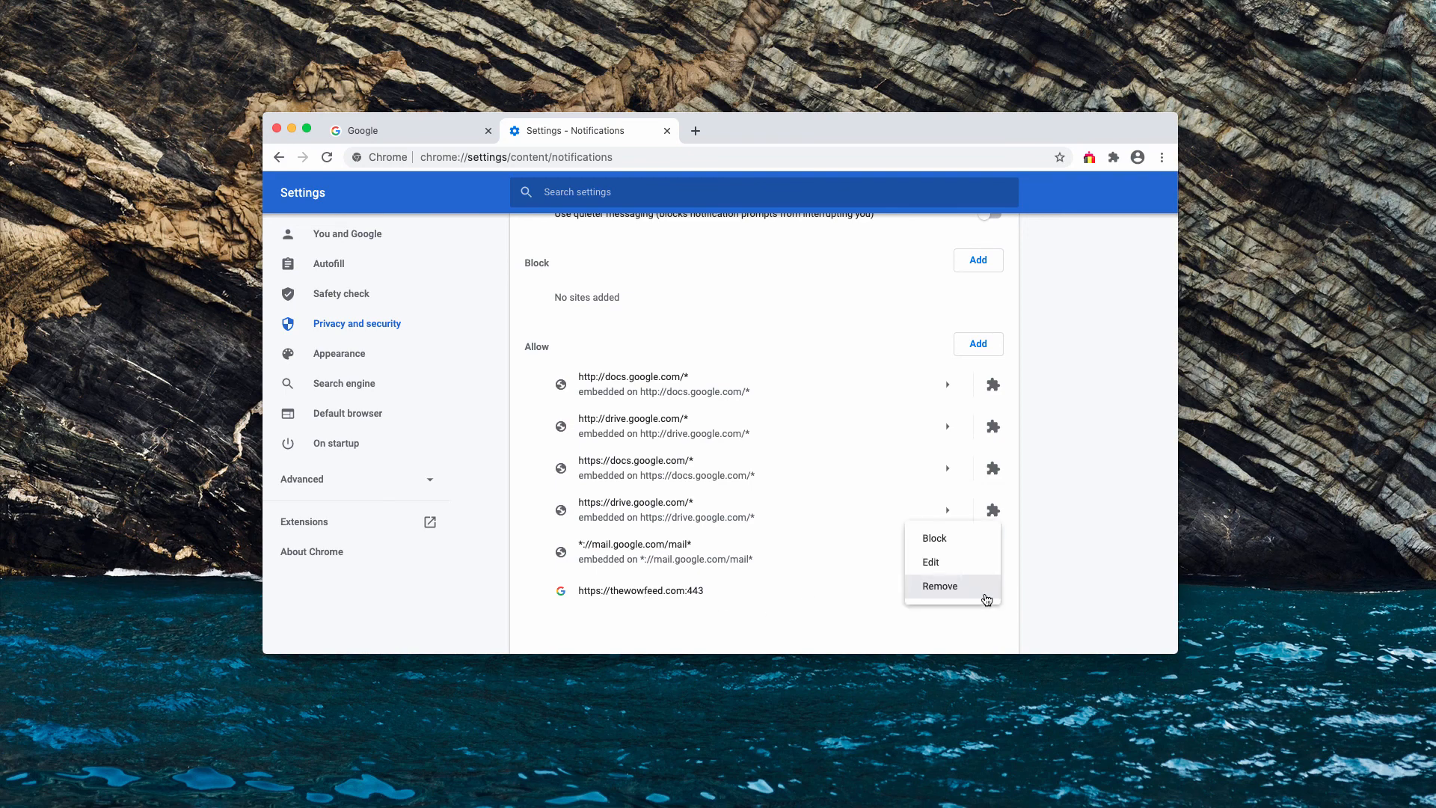
click(939, 585)
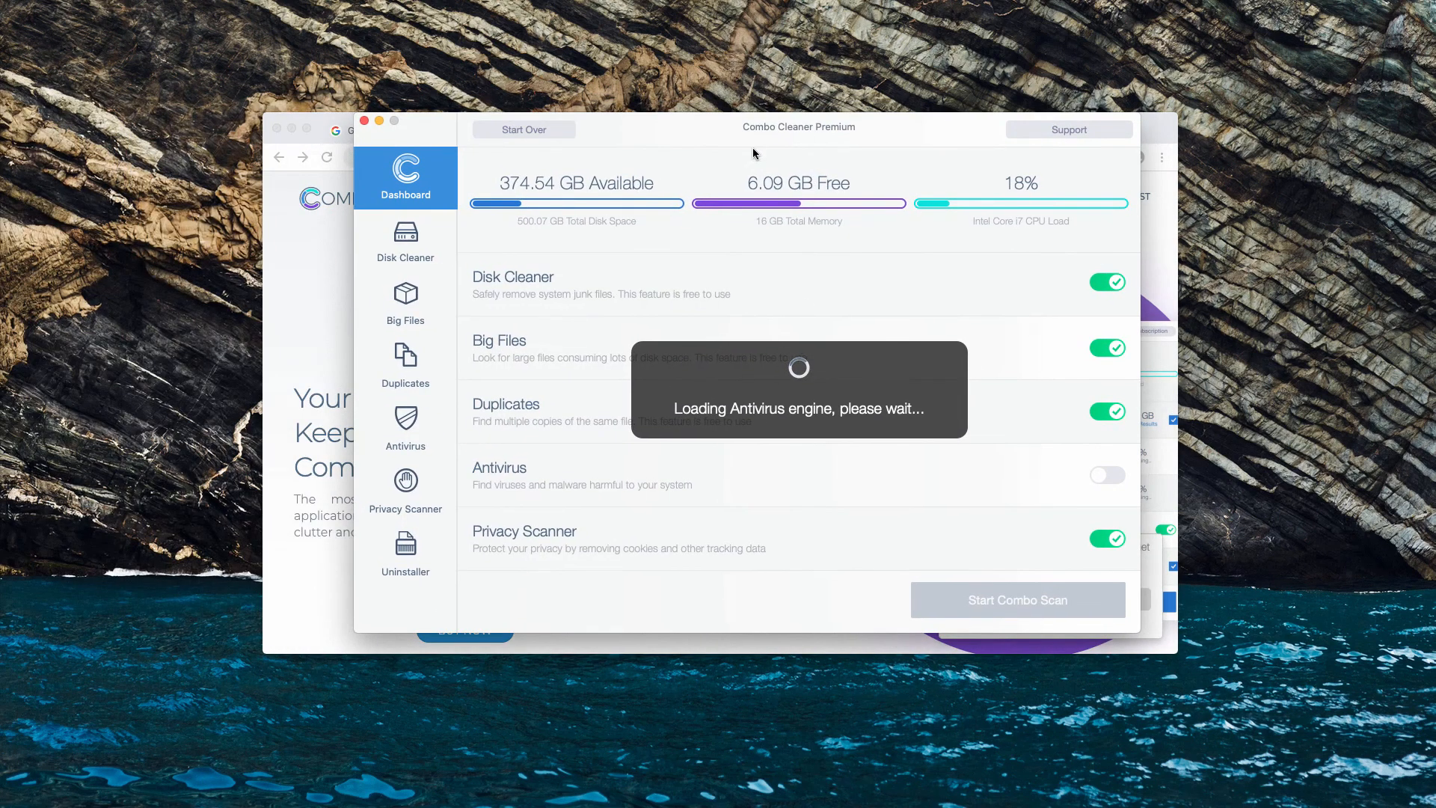
Start Combo Cleaner's full scan and view the antivirus Quick Scan finding 2 threats
click(1107, 475)
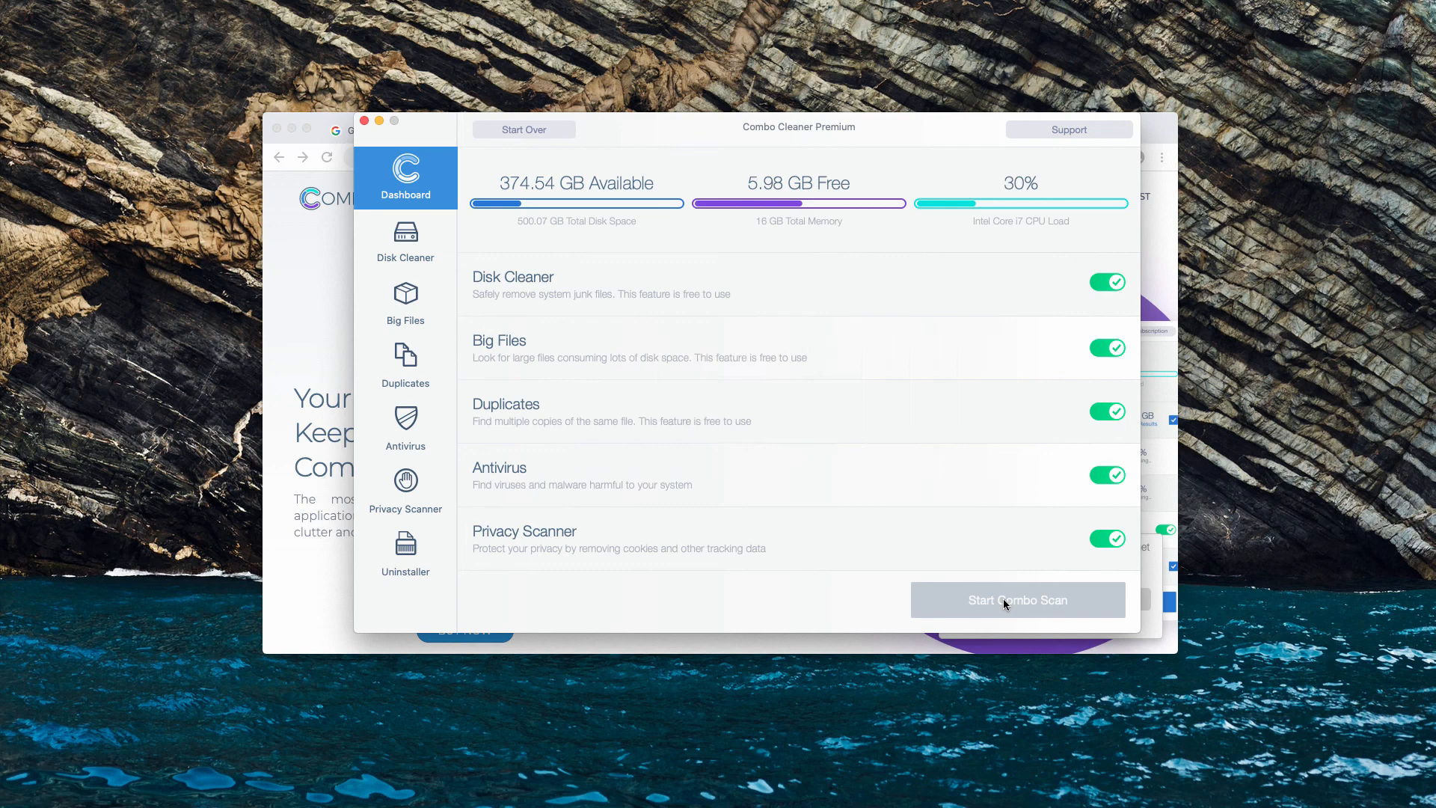
click(1018, 600)
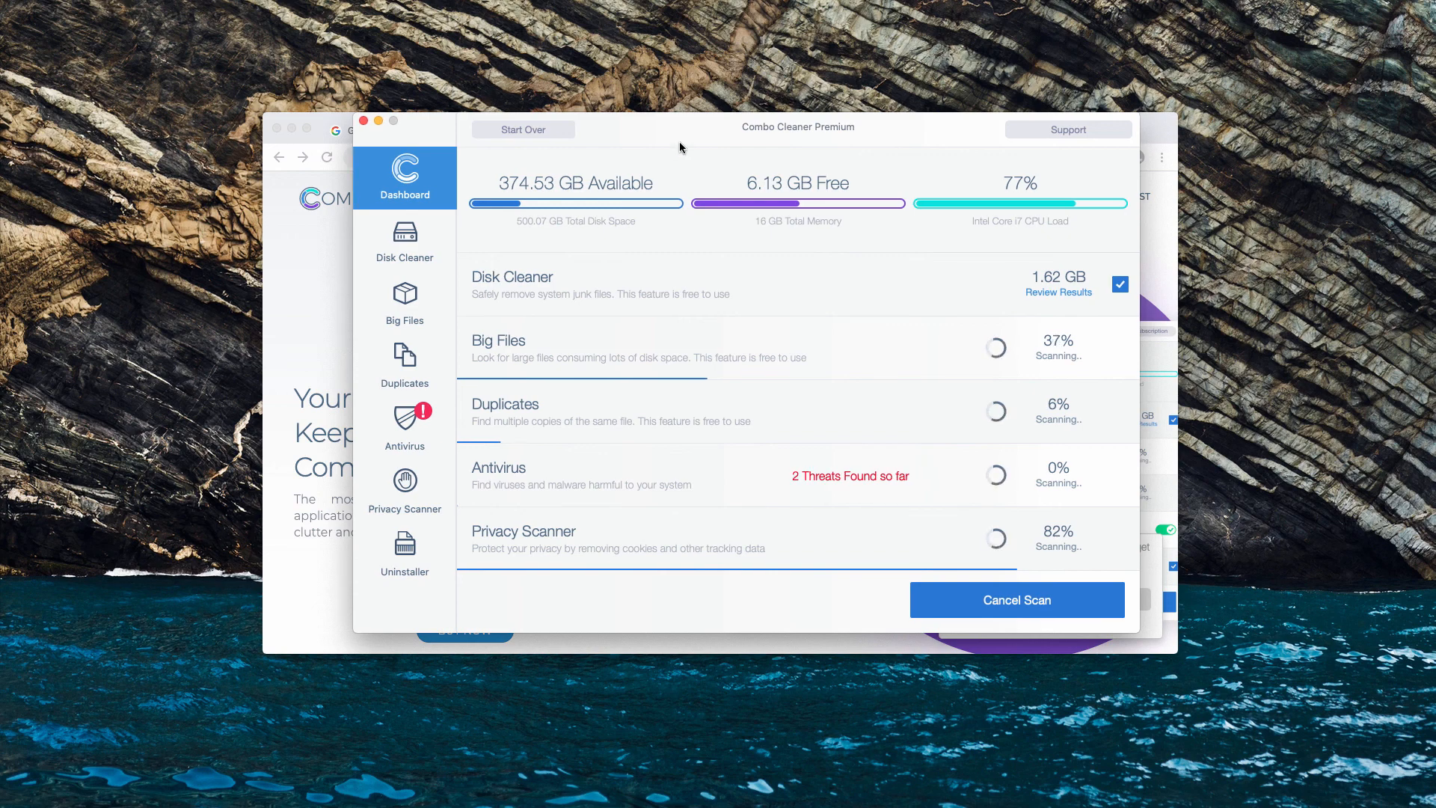
mouse_move(629, 136)
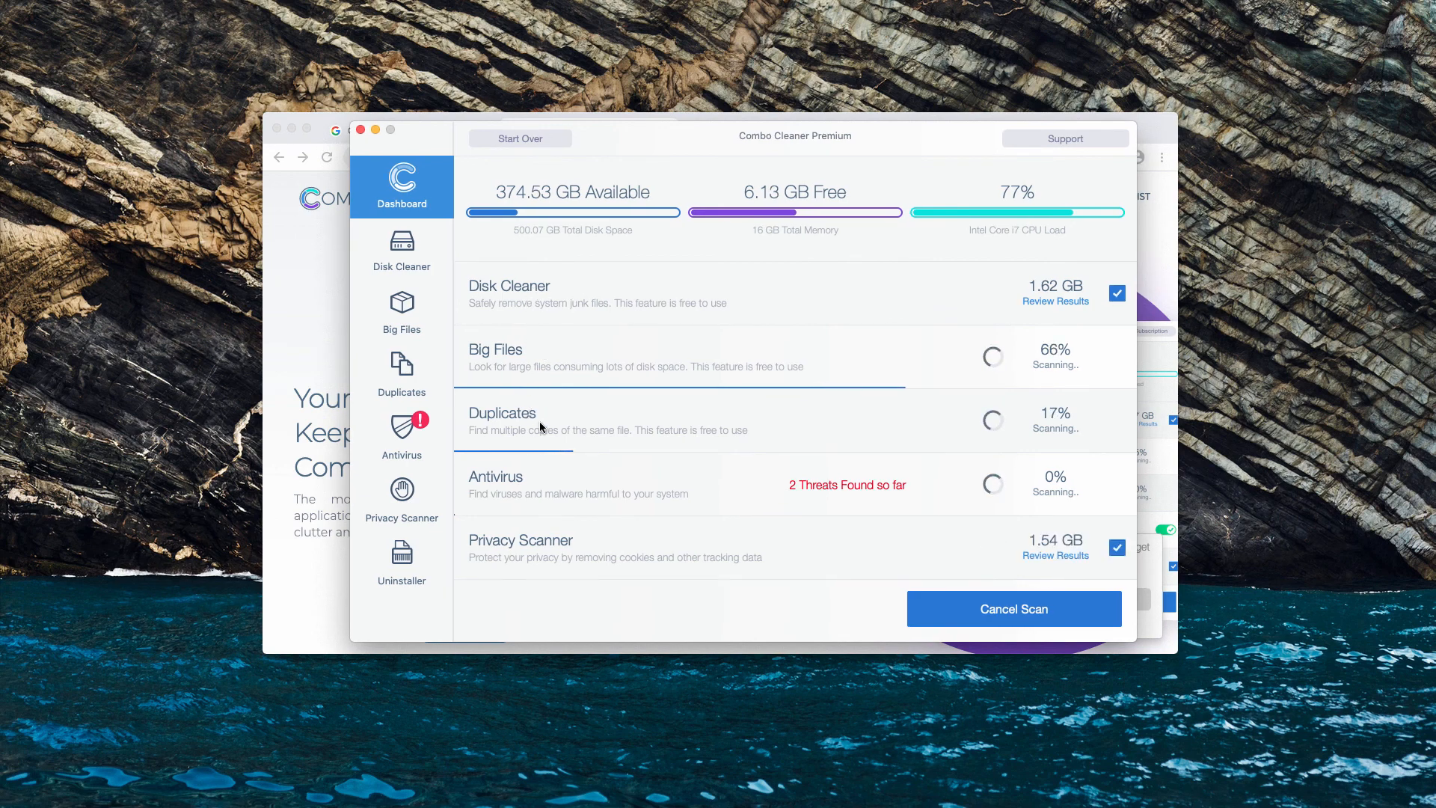
click(401, 436)
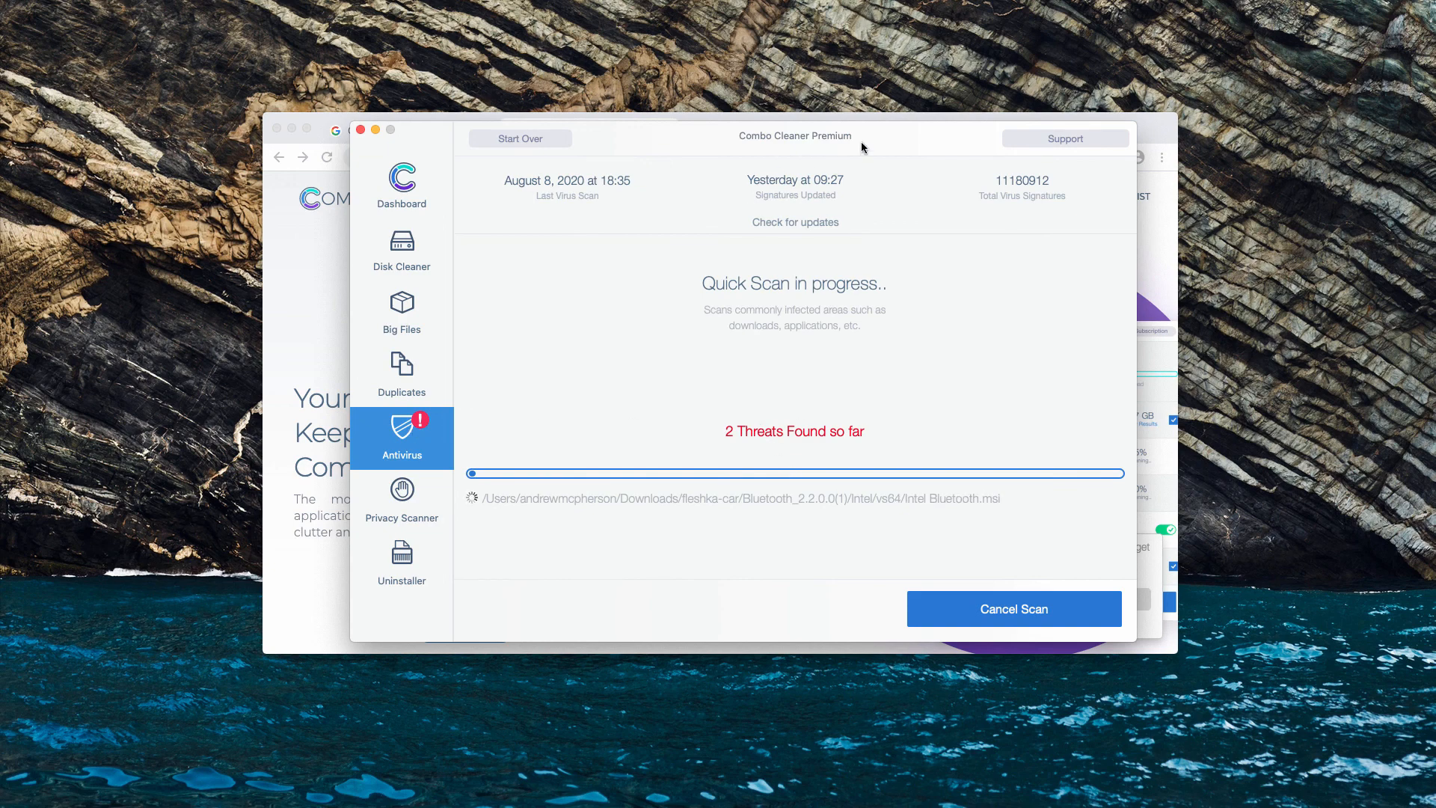
Return to the Dashboard showing 43 threats plus junk, duplicate and privacy results
click(401, 185)
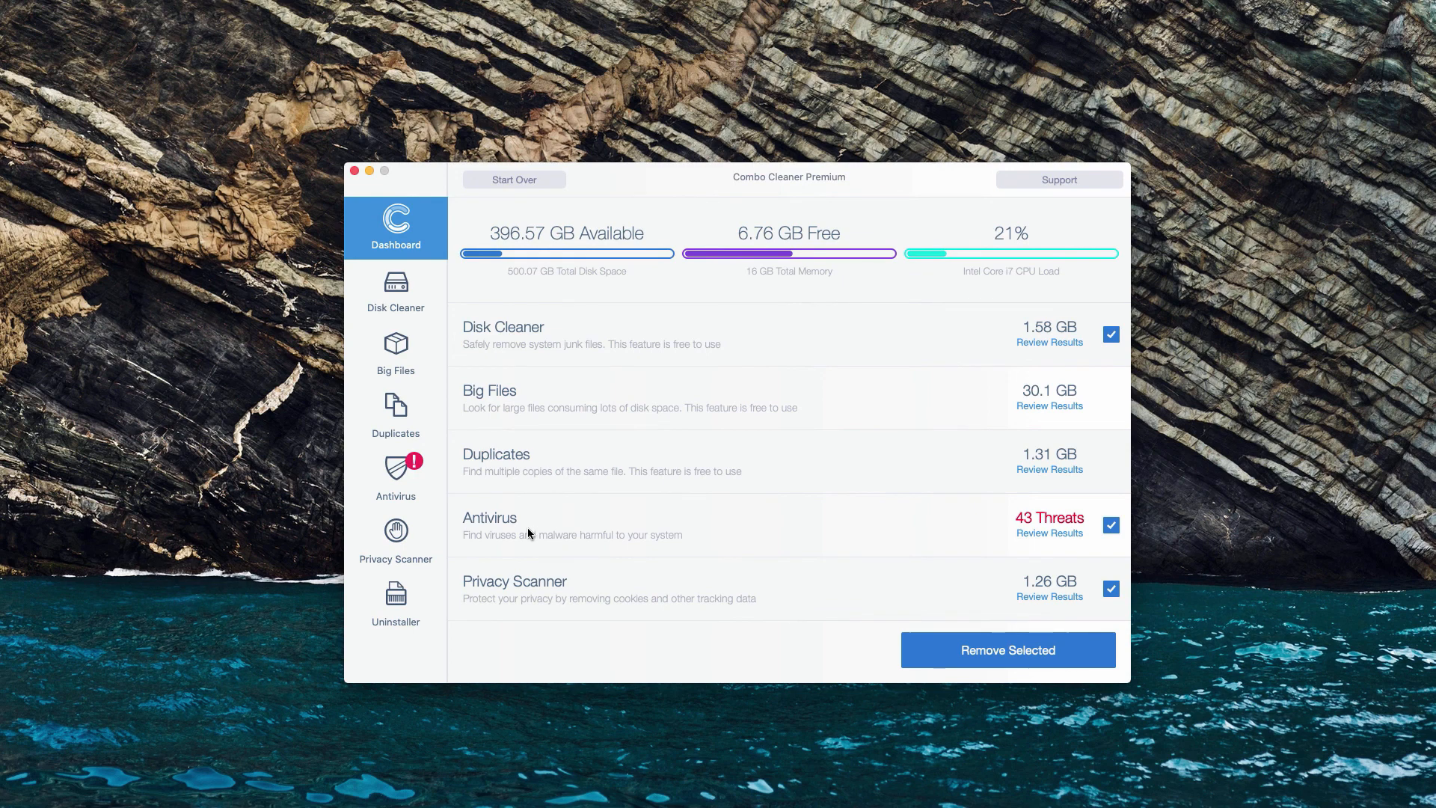
mouse_move(1040, 544)
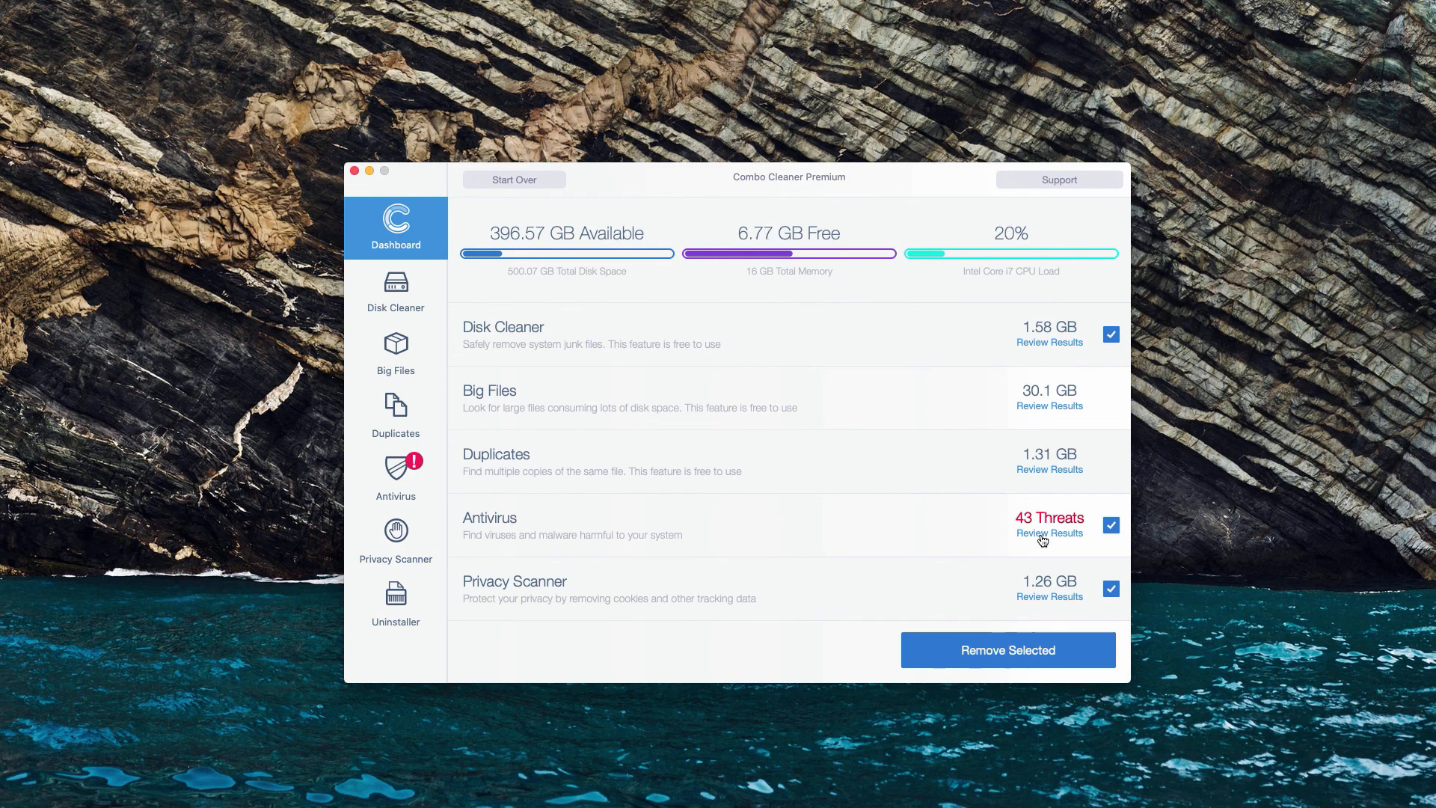
Review the 43 antivirus threats, marking then unmarking Install (9).zip
click(1049, 532)
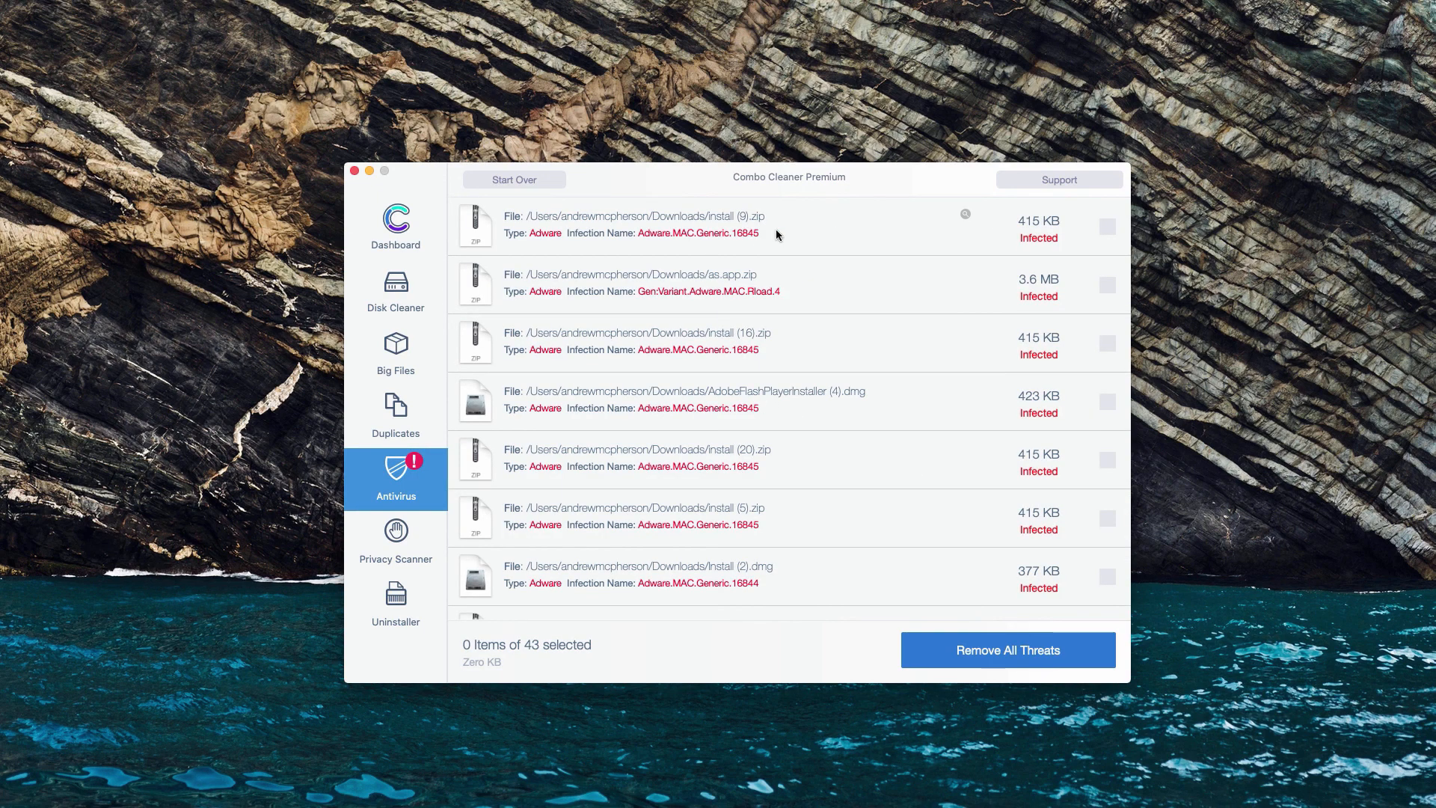
mouse_move(608, 237)
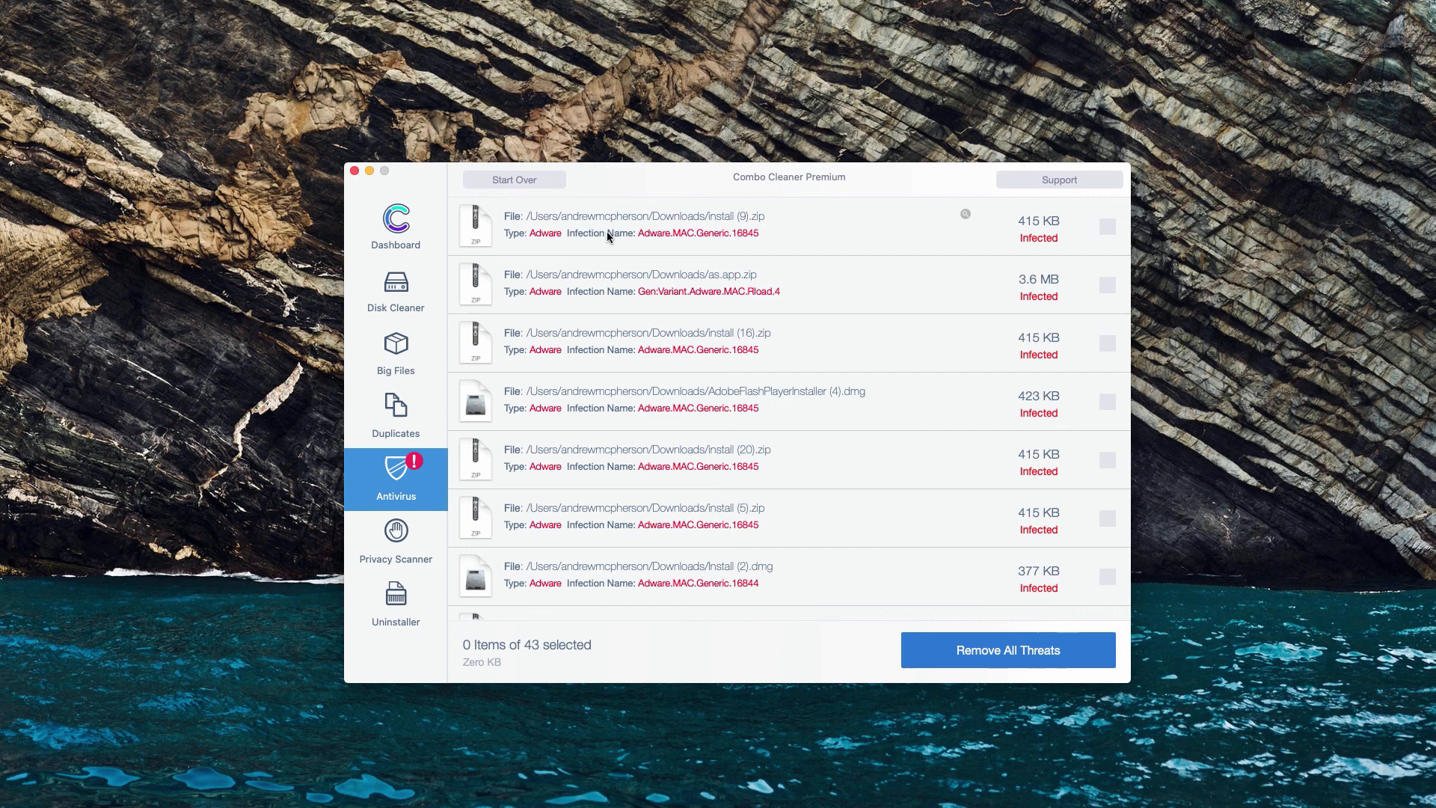
click(1106, 224)
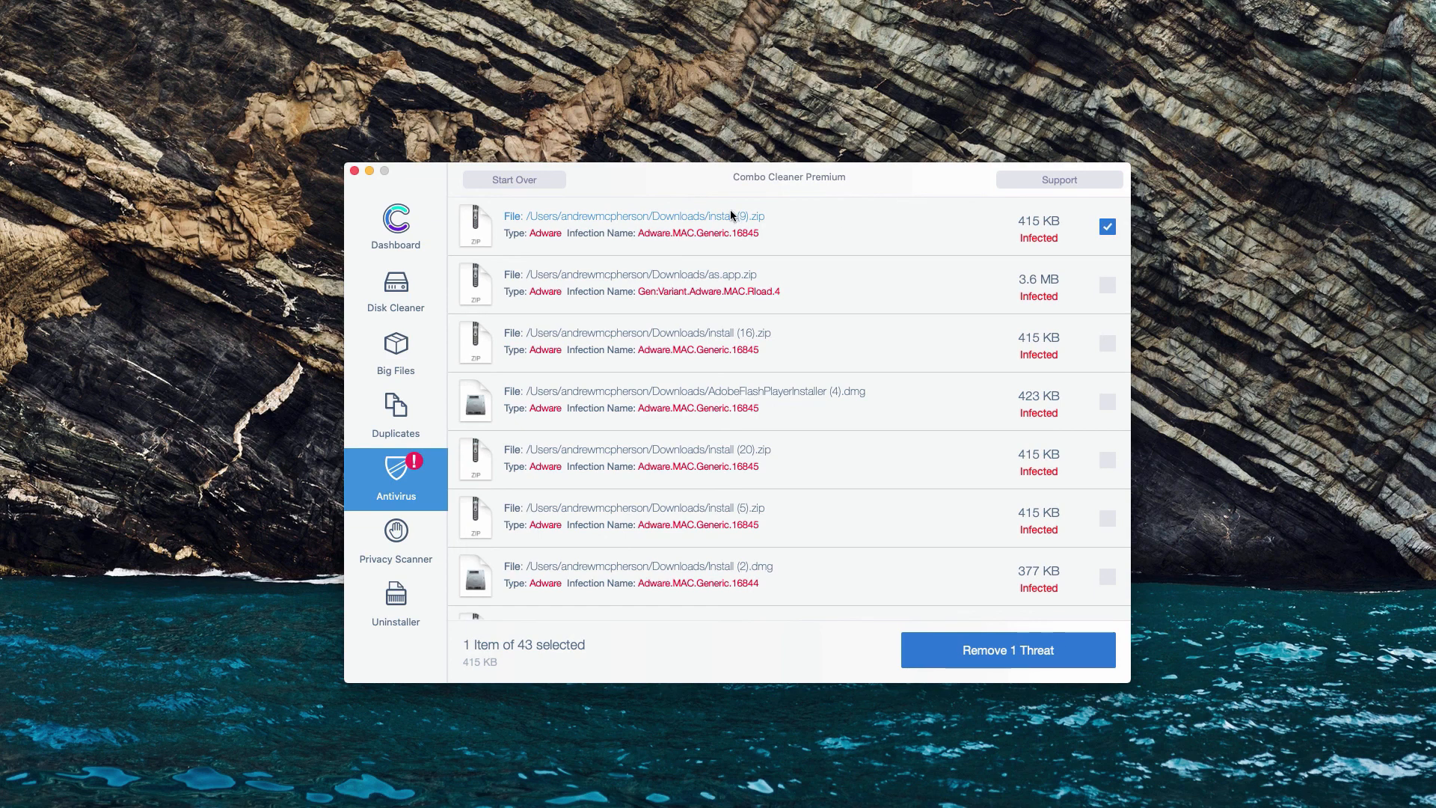
mouse_move(871, 232)
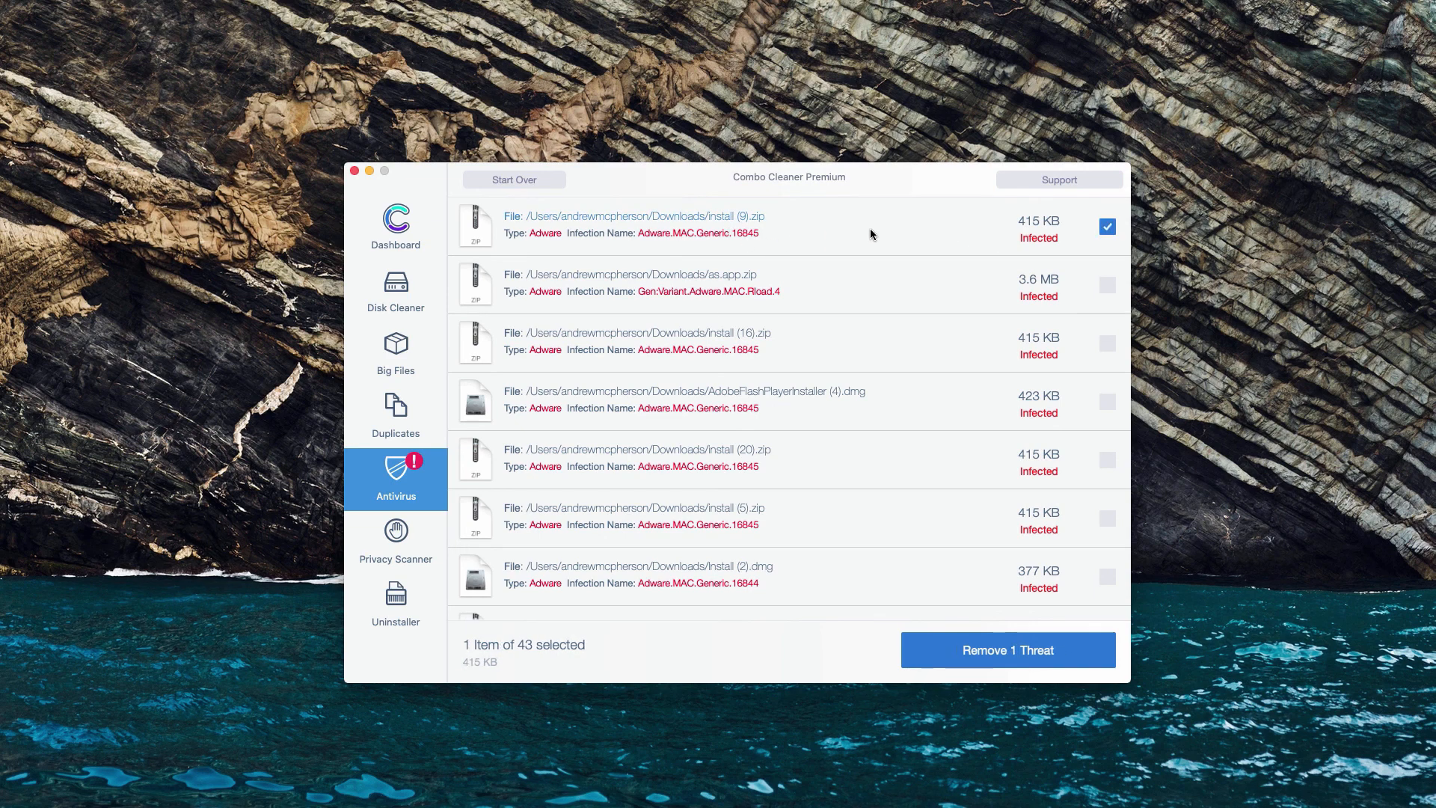
click(1108, 225)
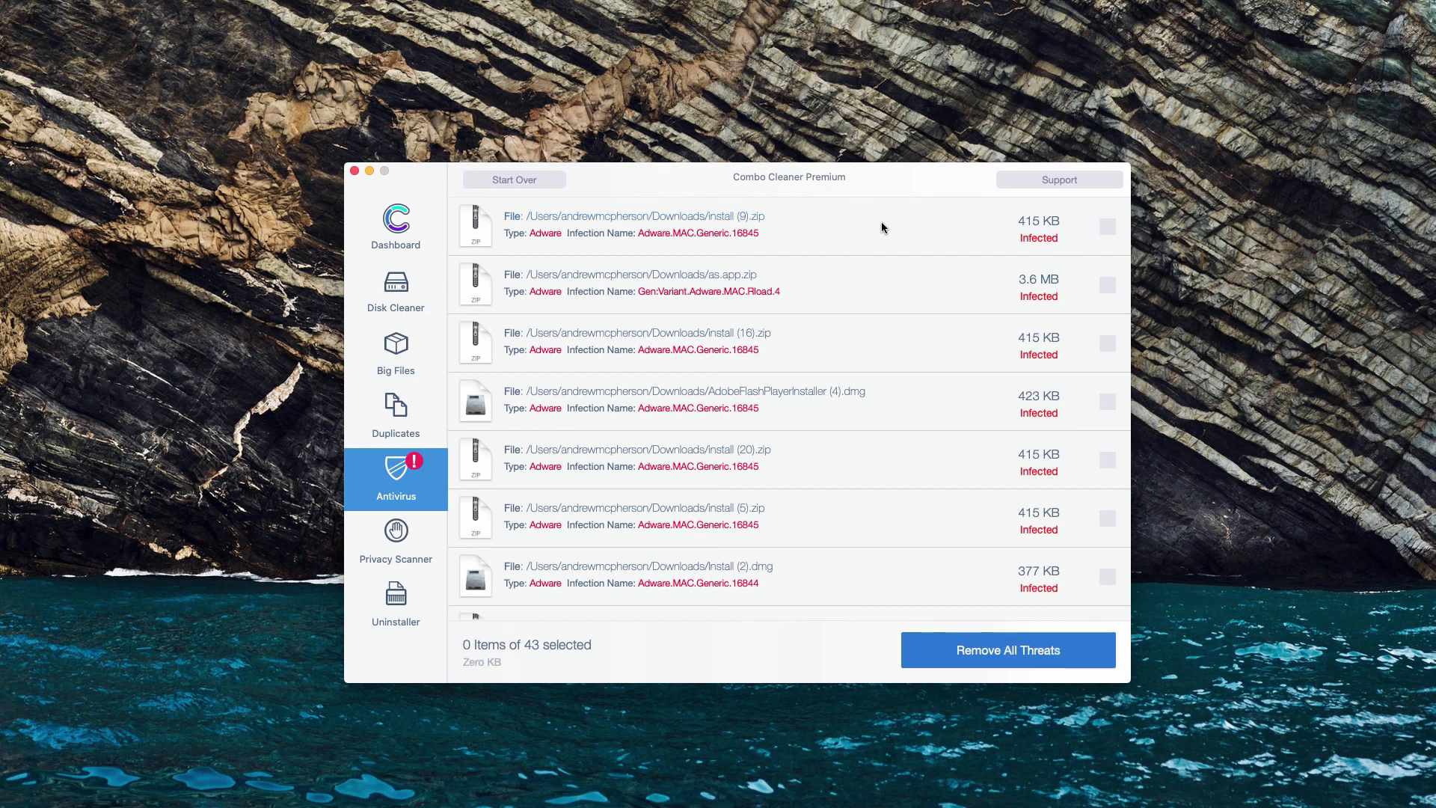
mouse_move(717, 225)
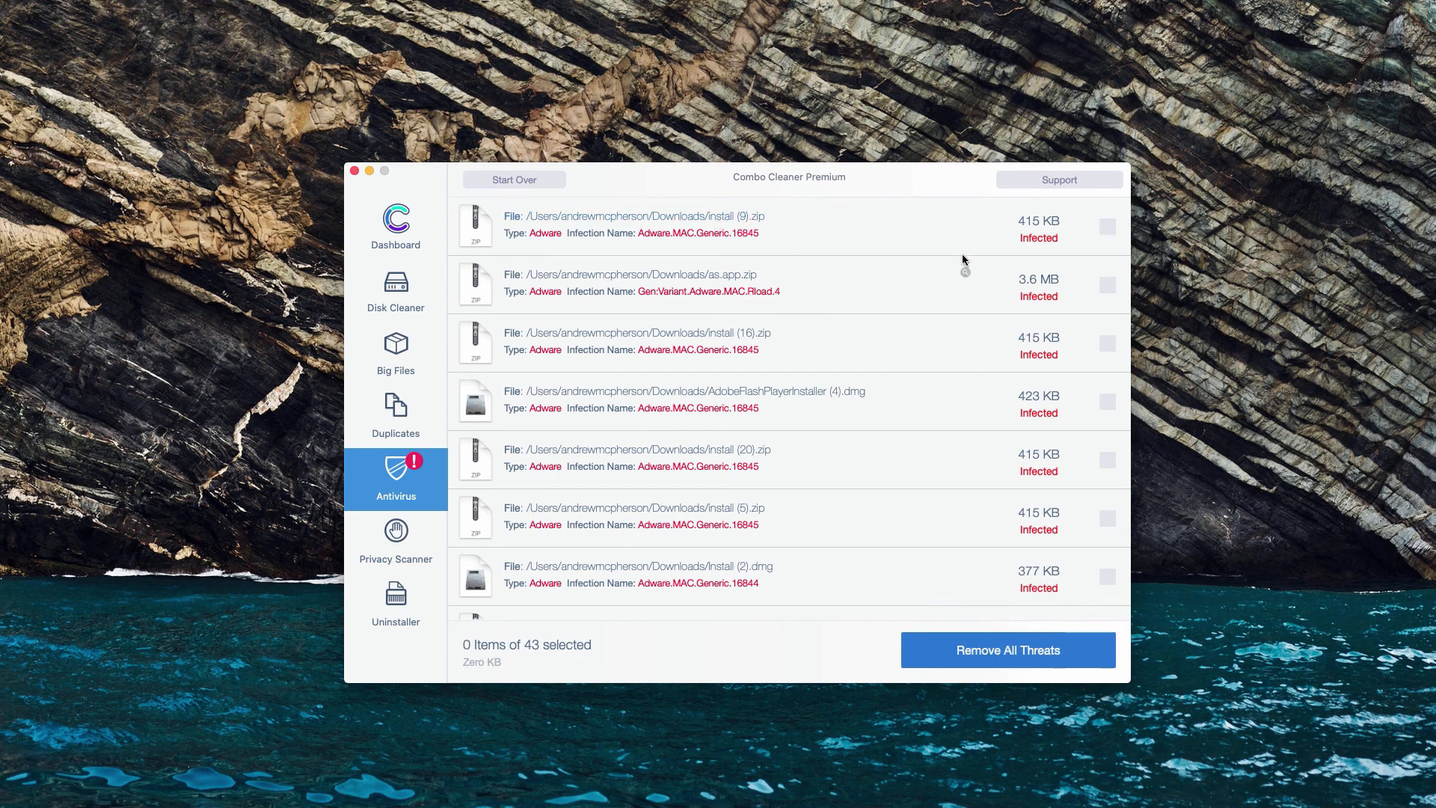
mouse_move(968, 222)
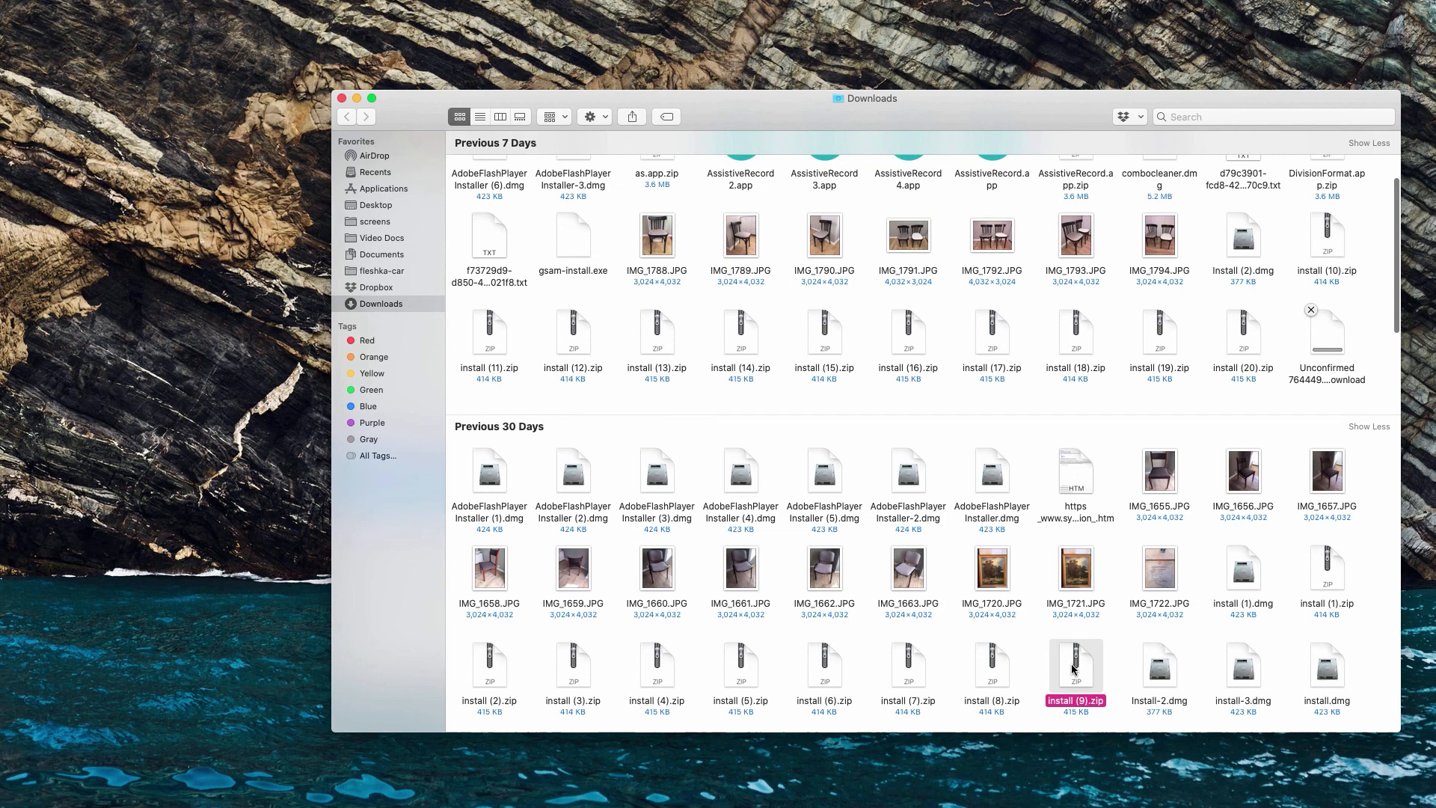
Show the file actions for install (9).zip in Finder's Downloads folder
right_click(1076, 668)
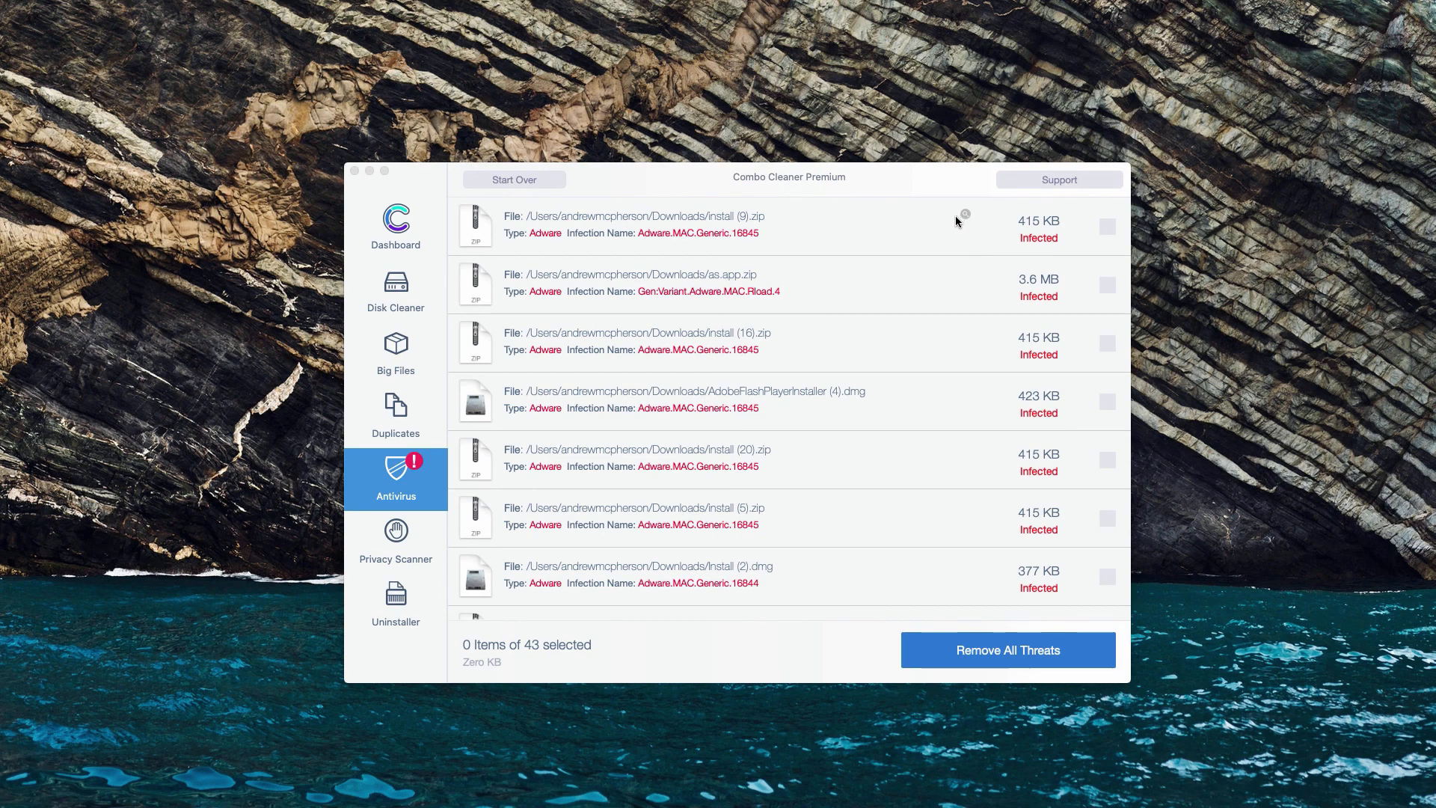
mouse_move(960, 228)
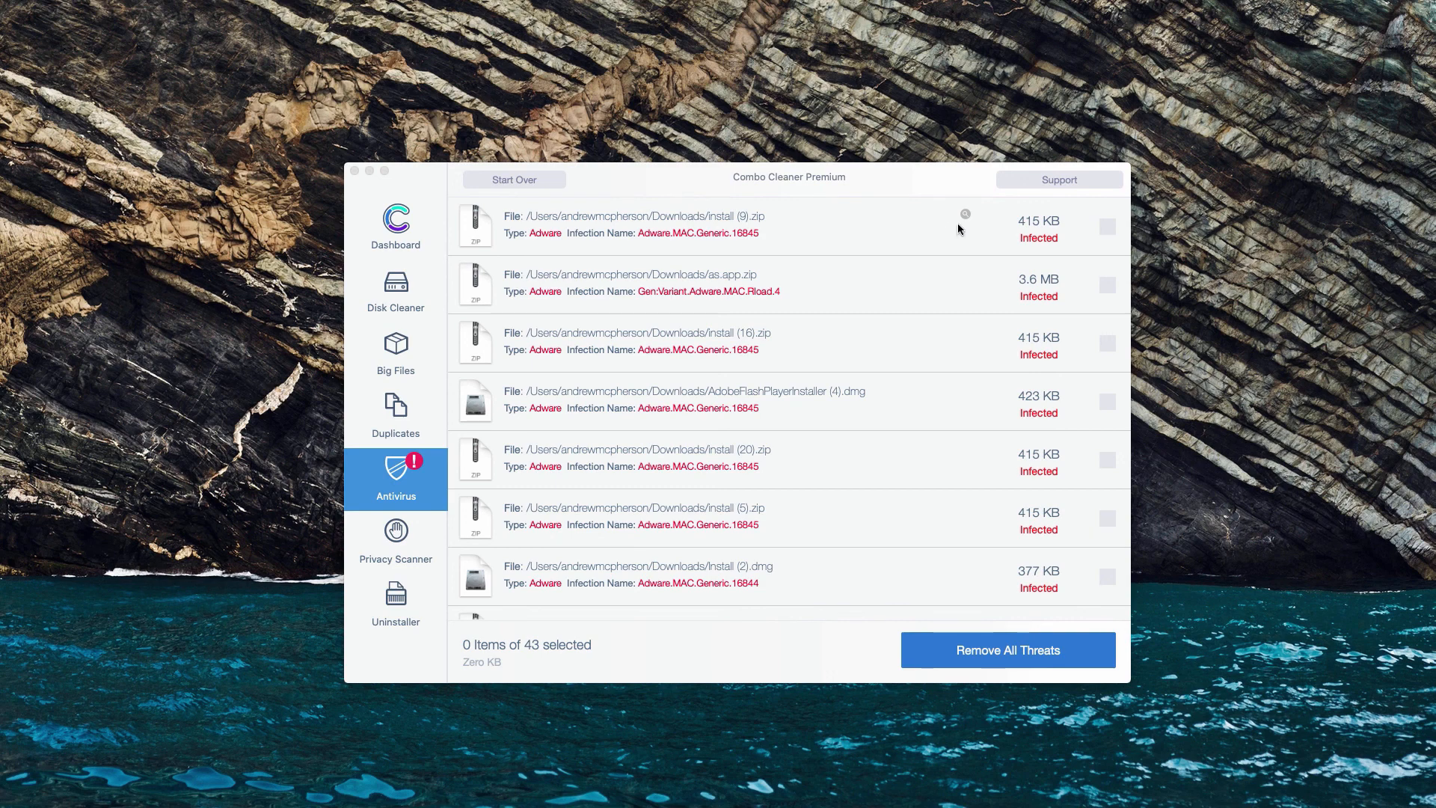
mouse_move(967, 232)
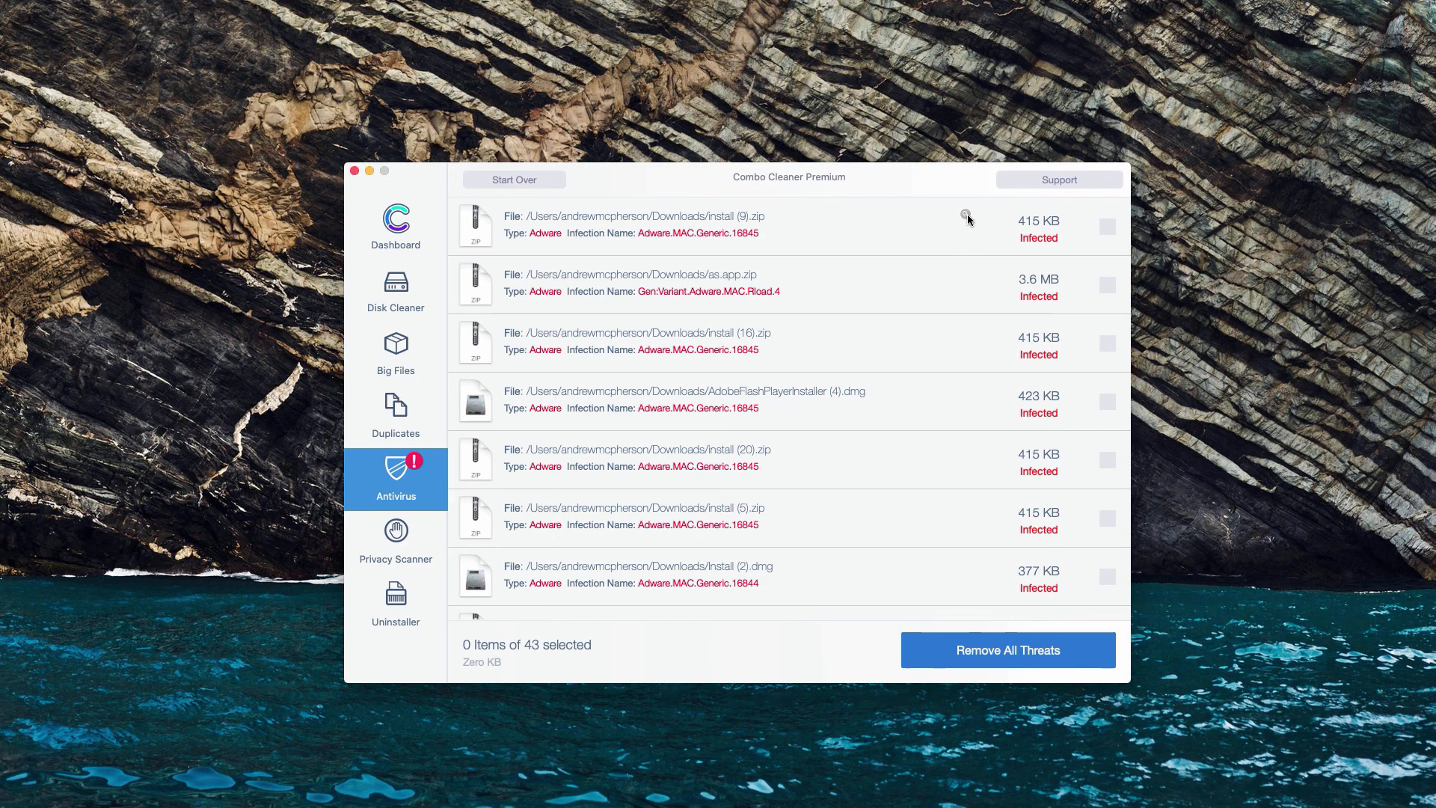
mouse_move(949, 216)
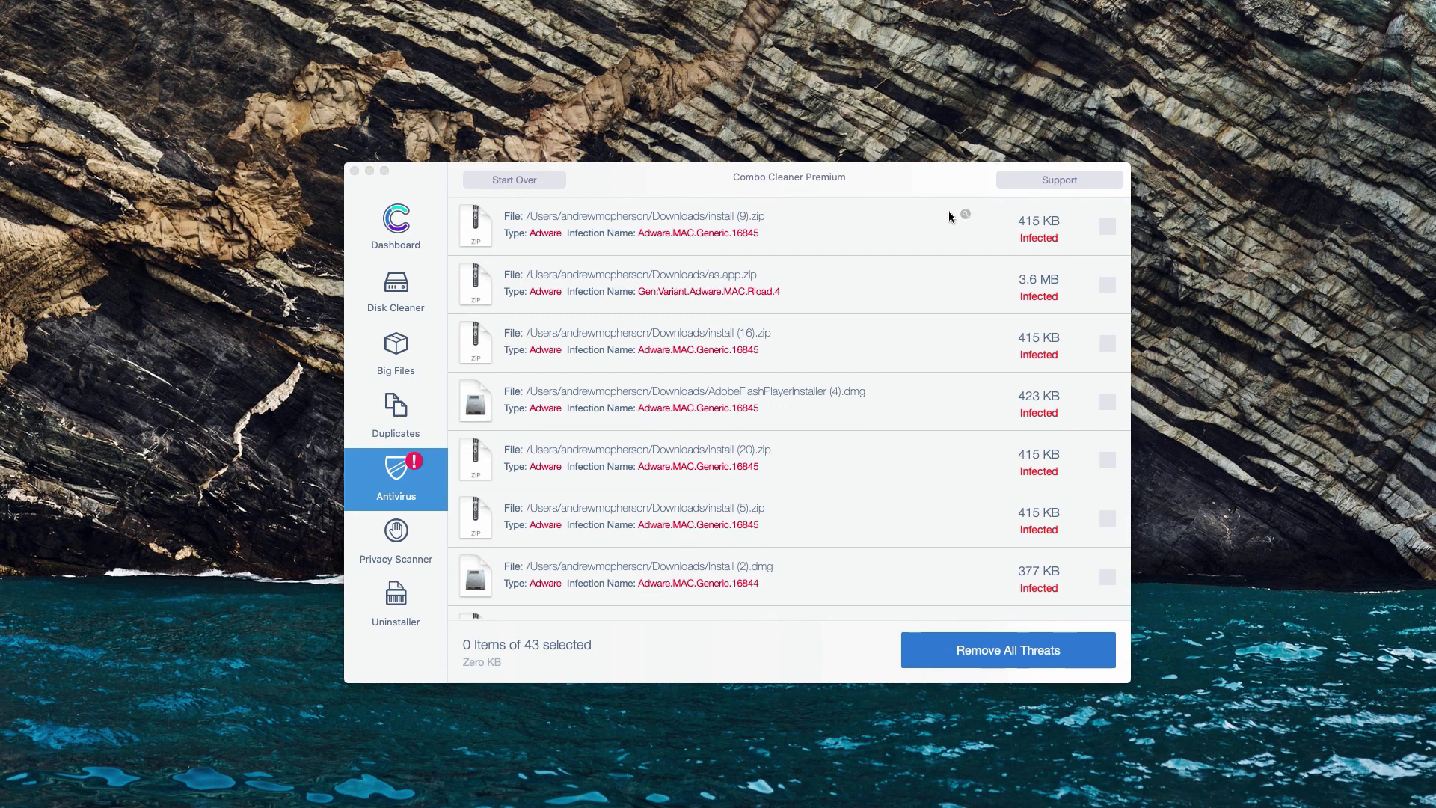
mouse_move(965, 218)
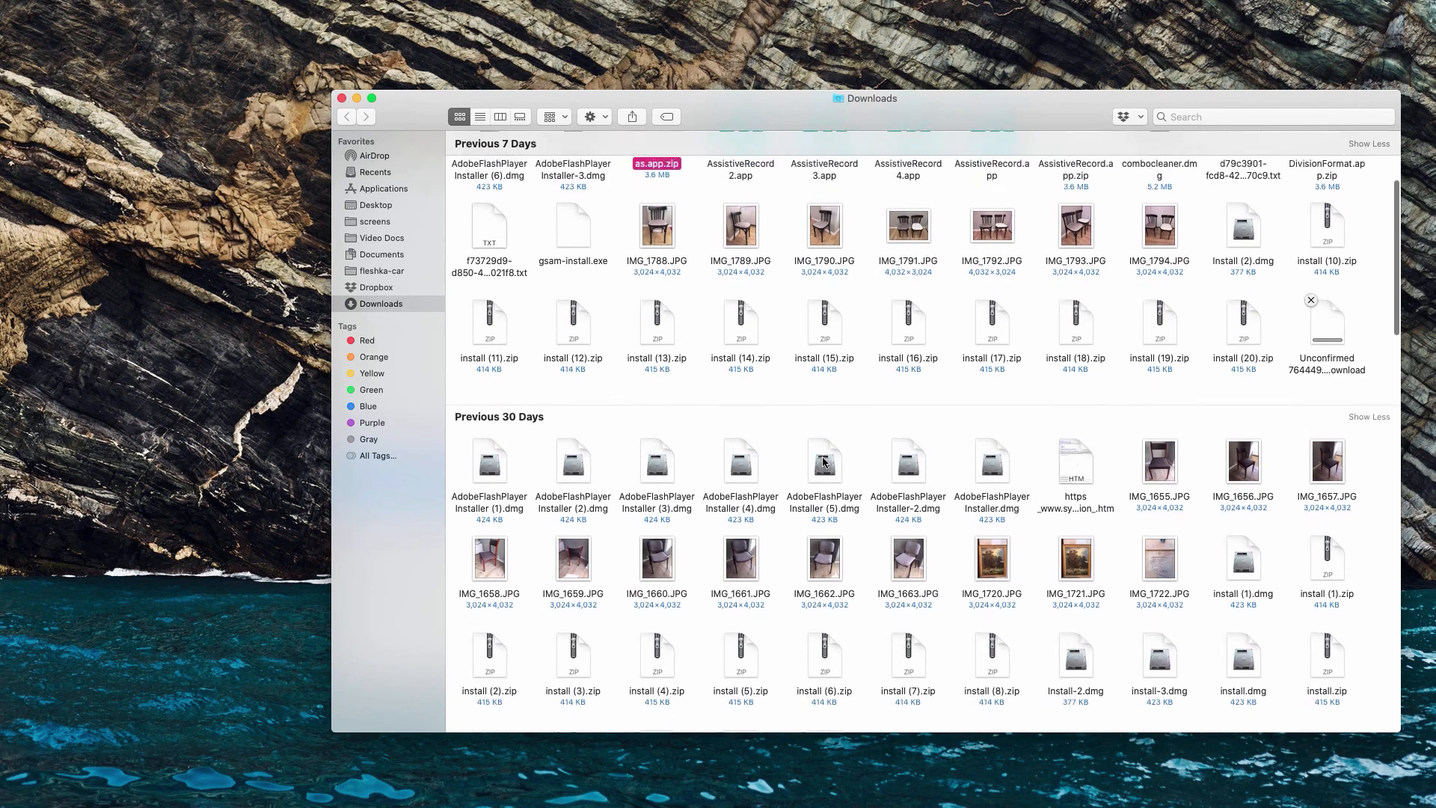
Show the file actions for as.app.zip in Finder's Downloads folder
right_click(656, 301)
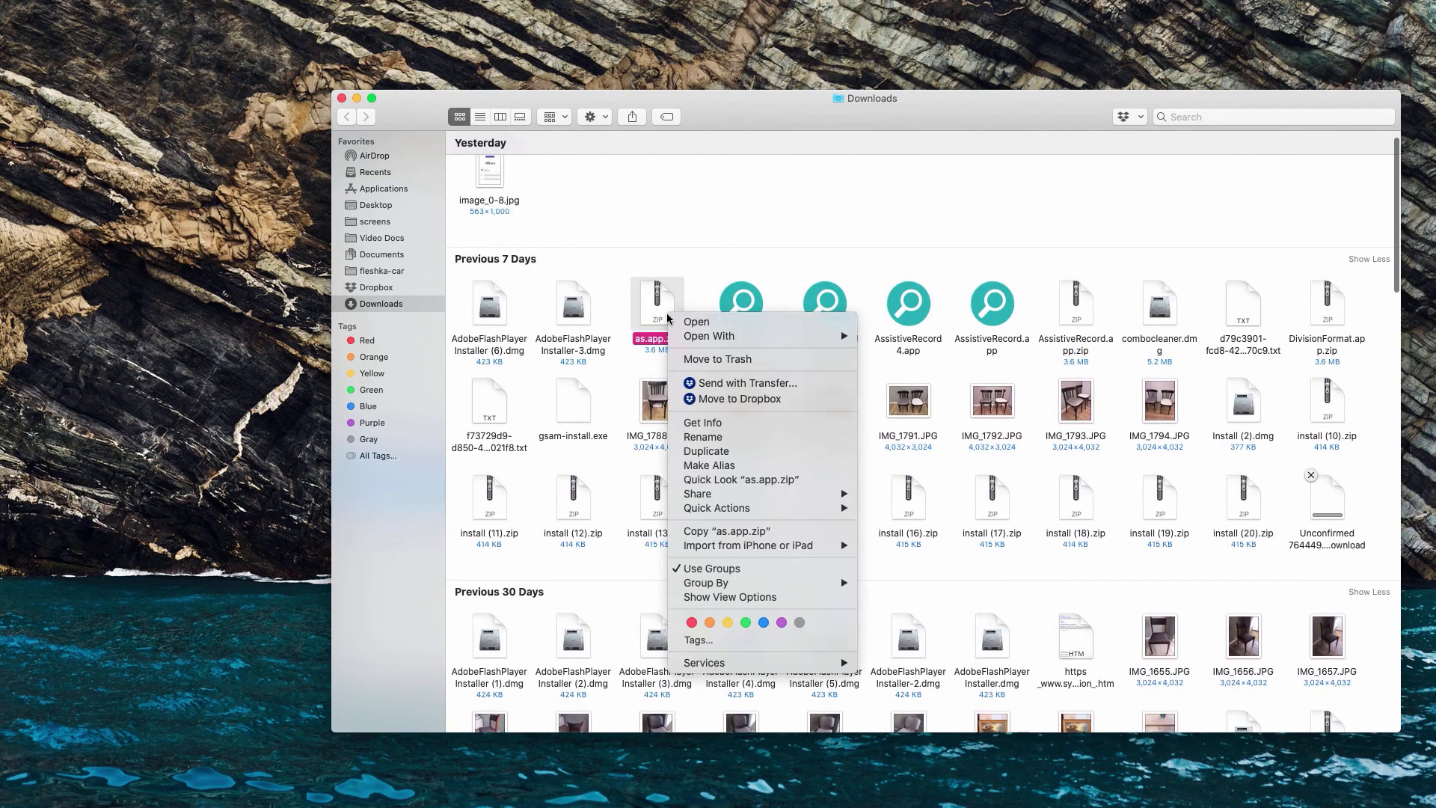